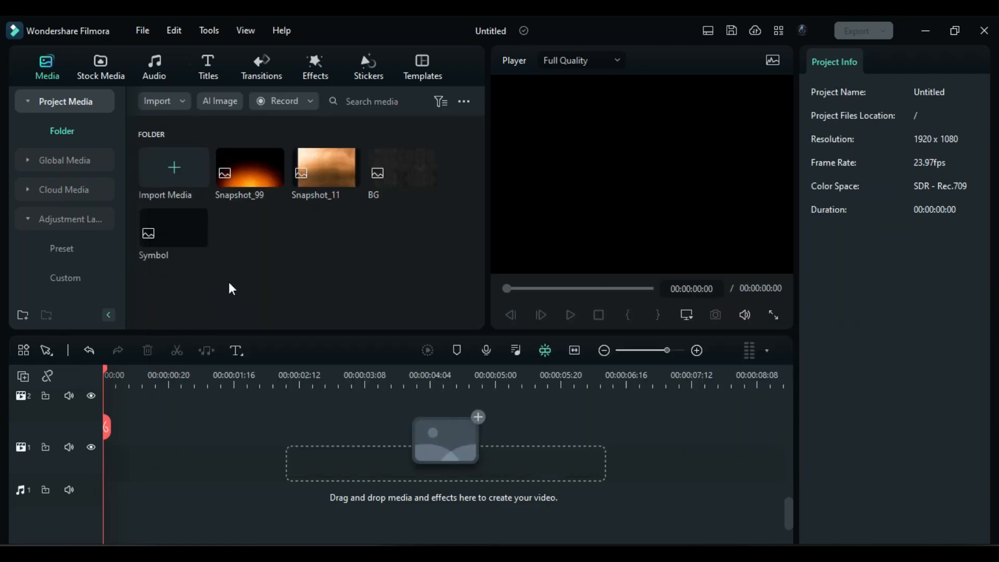
Place the BG texture as a 4-second clip and darken it with Exposure -9.68 and Contrast -12.90.
left_click_drag(402, 166, 217, 446)
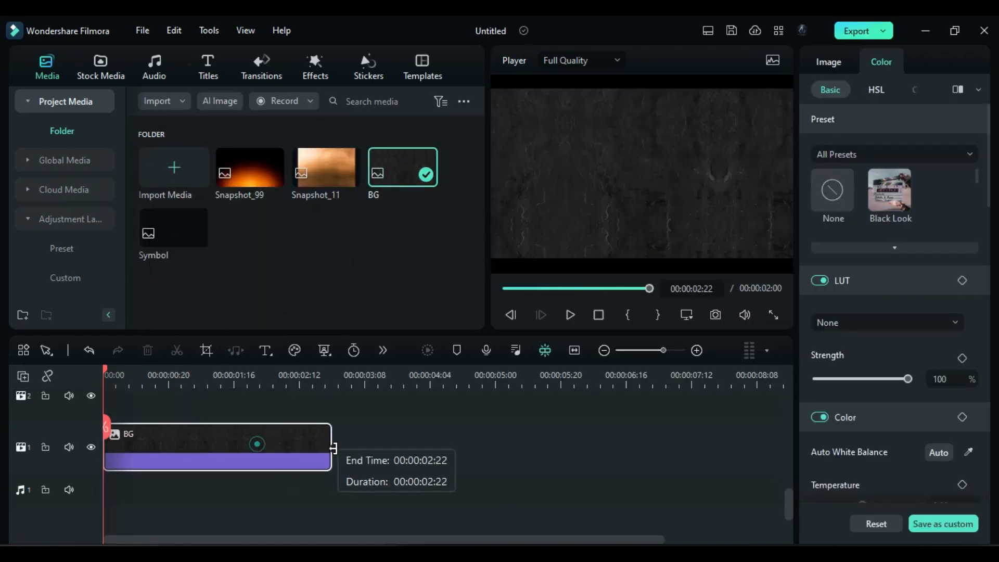
left_click_drag(330, 447, 417, 447)
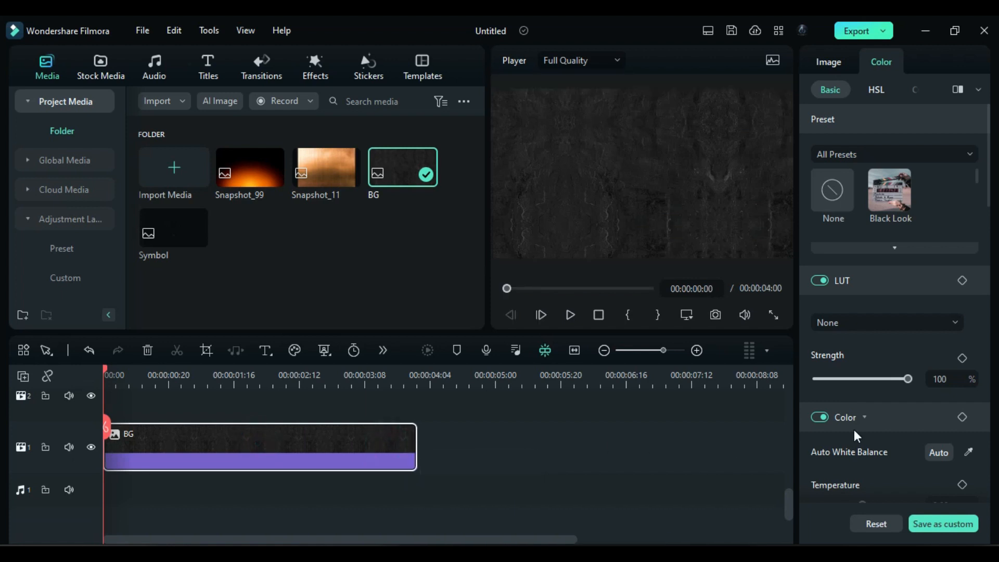
scroll("down", 3)
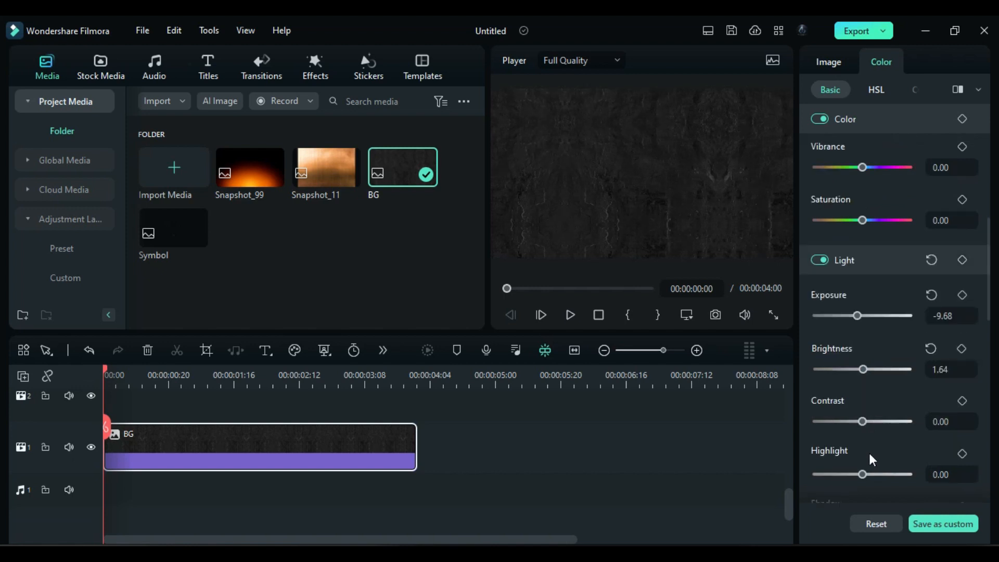
left_click_drag(863, 422, 856, 421)
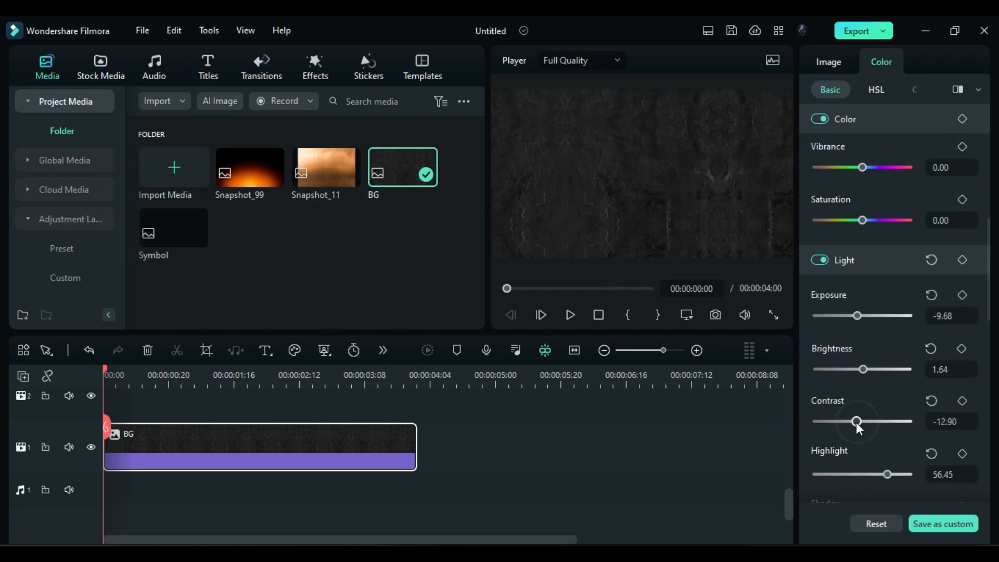
left_click(828, 61)
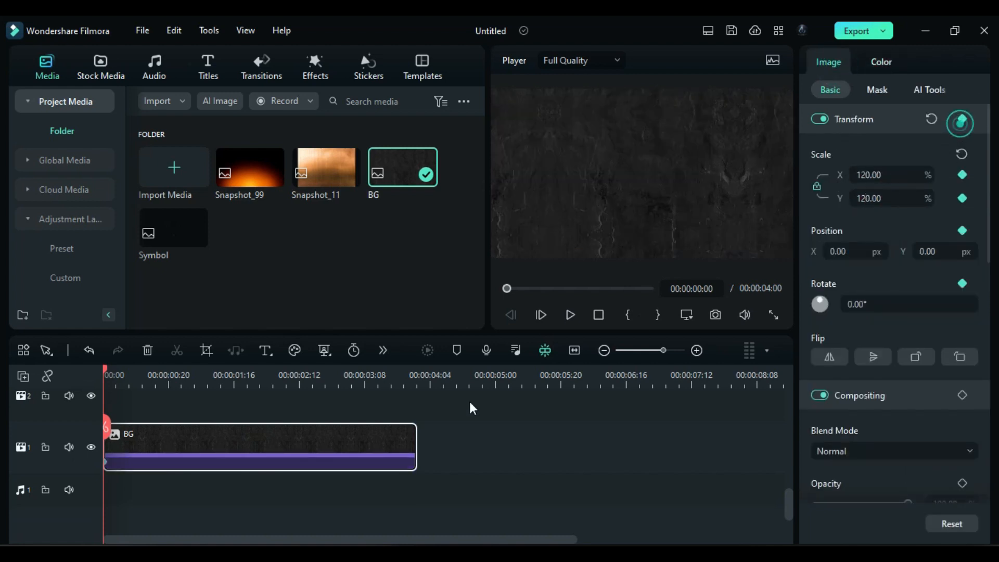
Keyframe BG scale from 120% to 101% and add Symbol above it in Screen blend at 120%.
left_click(413, 374)
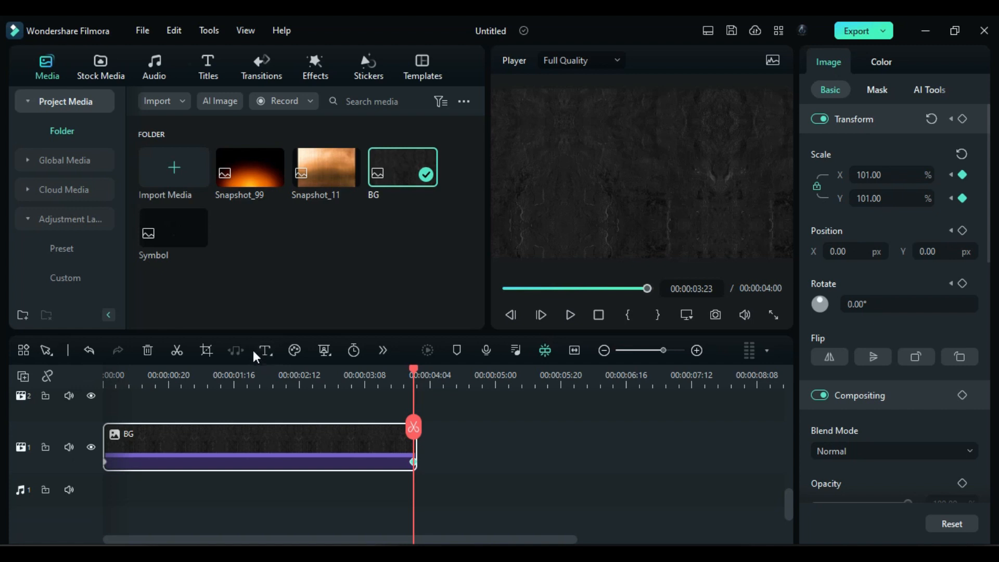
left_click_drag(174, 228, 181, 468)
type("120")
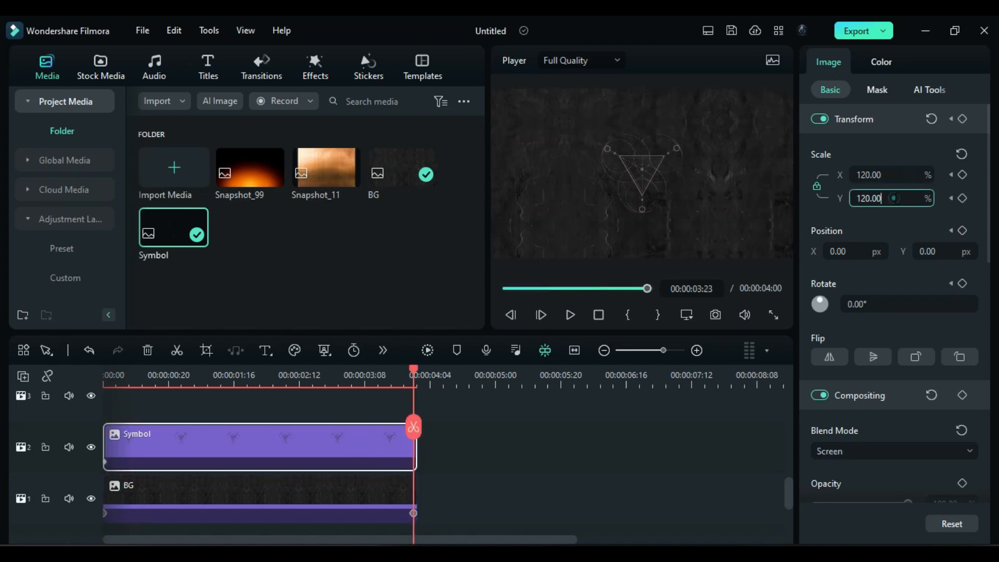
left_click(100, 65)
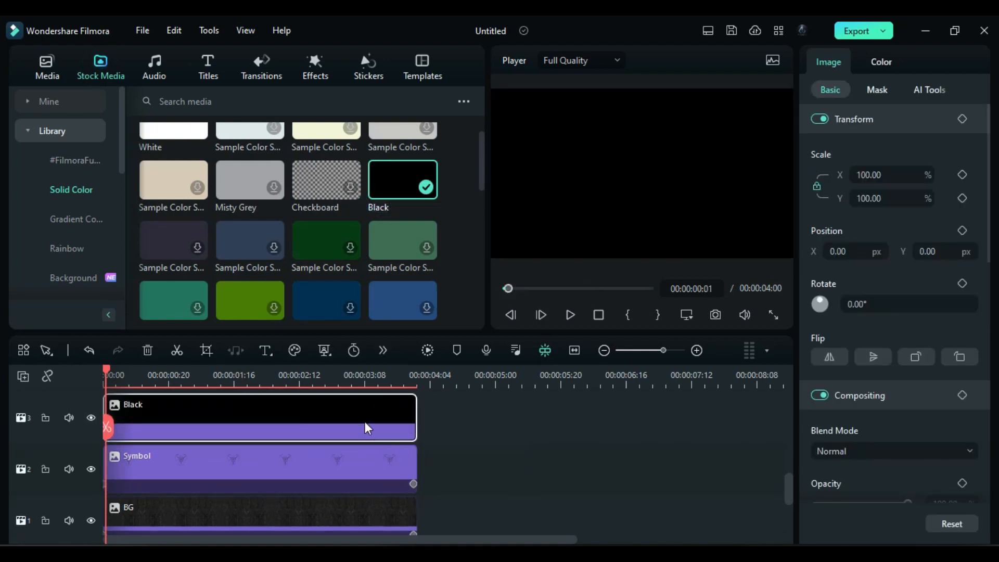
Give the black solid an inverted circle mask with blur strength 65 as a vignette.
left_click(878, 89)
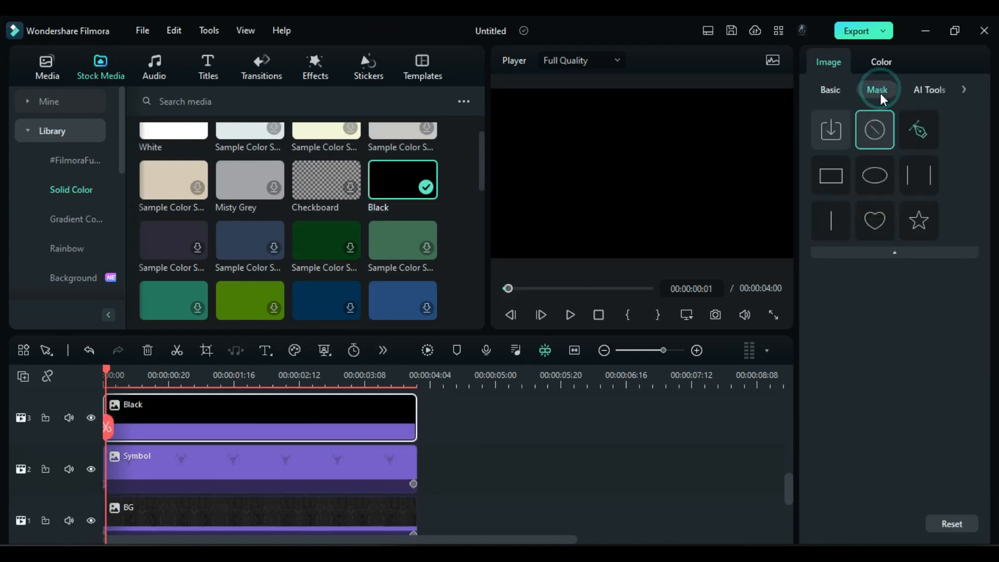
left_click(874, 175)
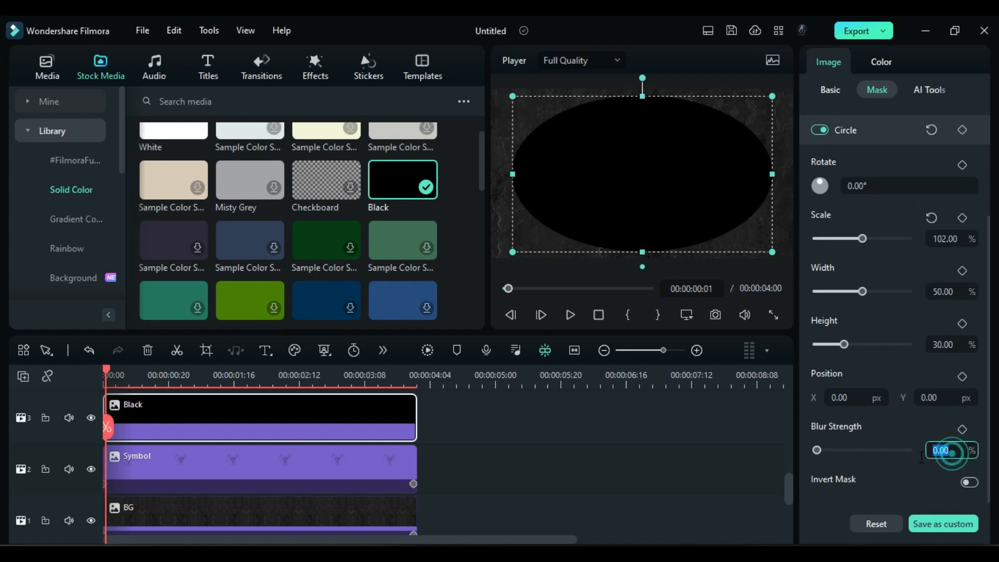
left_click_drag(818, 450, 876, 450)
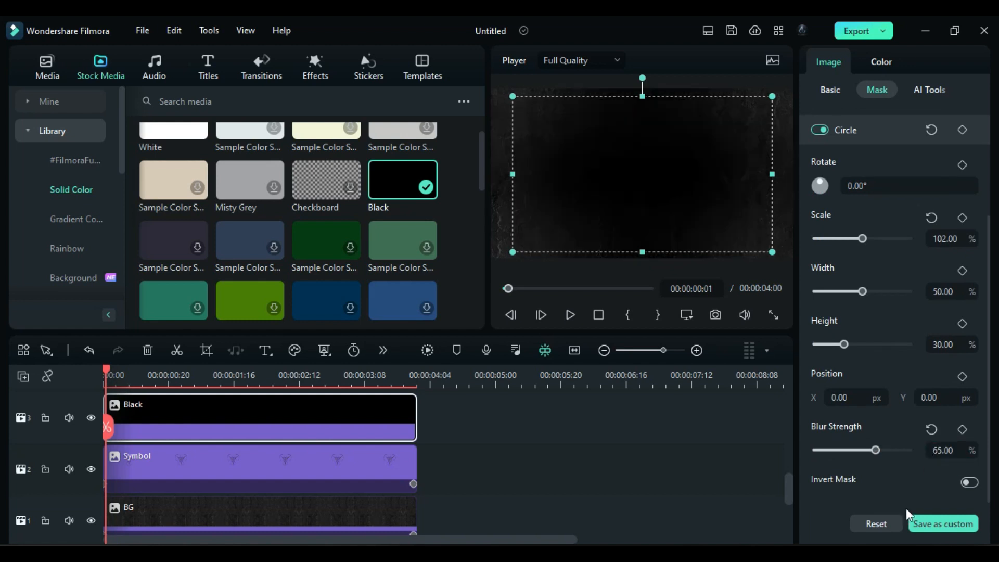
left_click(968, 482)
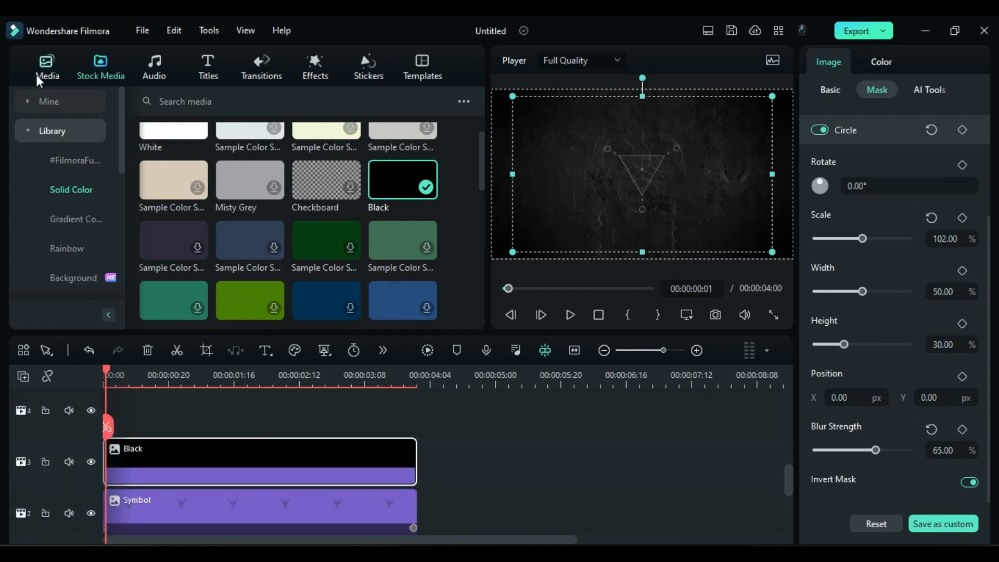
left_click(47, 66)
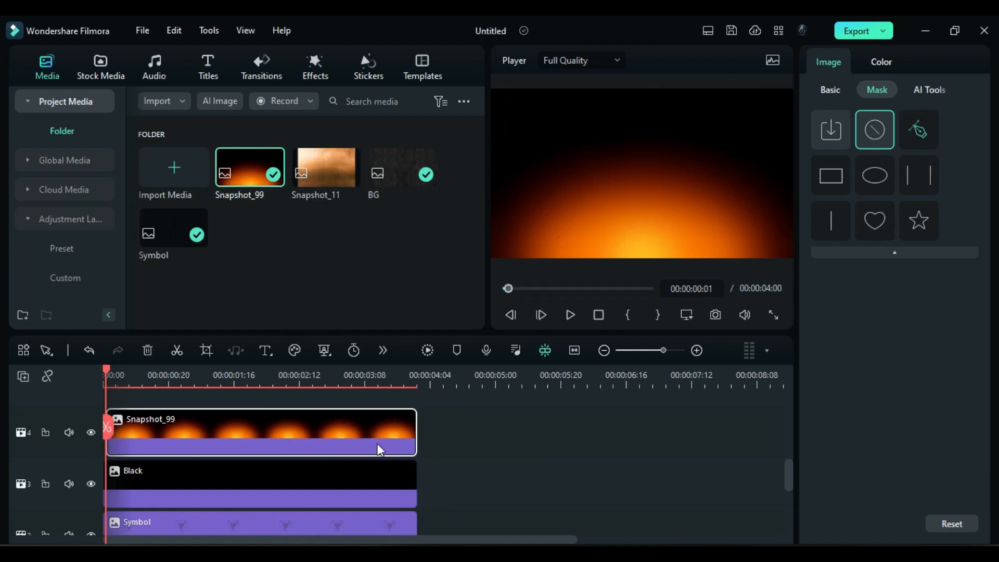
Set Snapshot_99 to Screen blend, position -235/-260 and Scale Y 158 as a bottom glow.
left_click(830, 89)
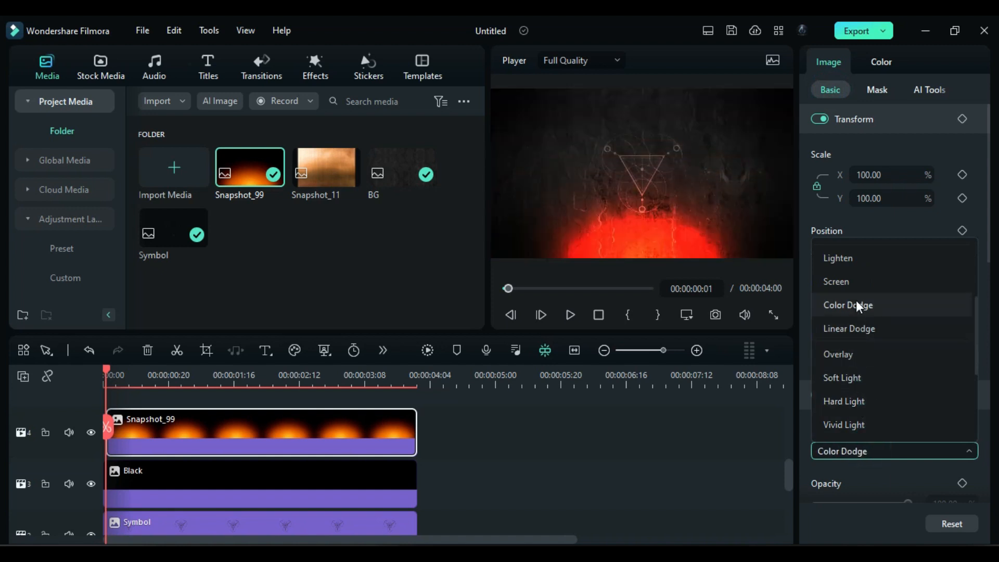
left_click(835, 282)
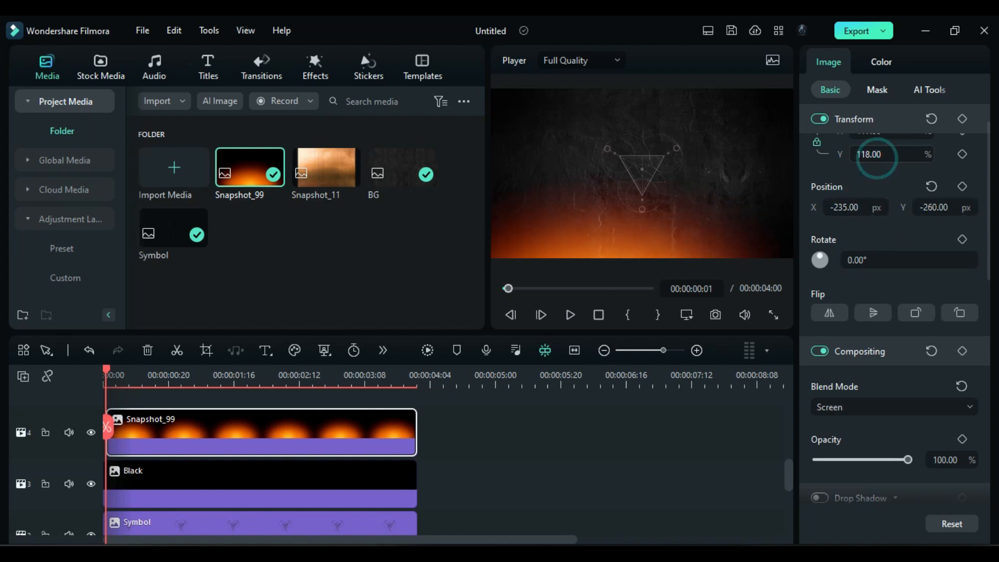
left_click_drag(889, 154, 905, 154)
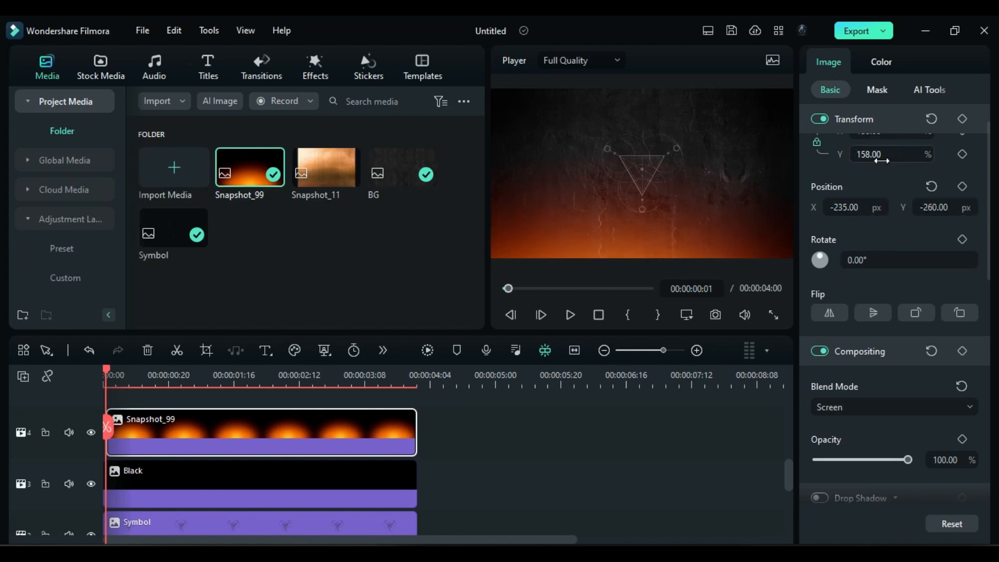
left_click(207, 66)
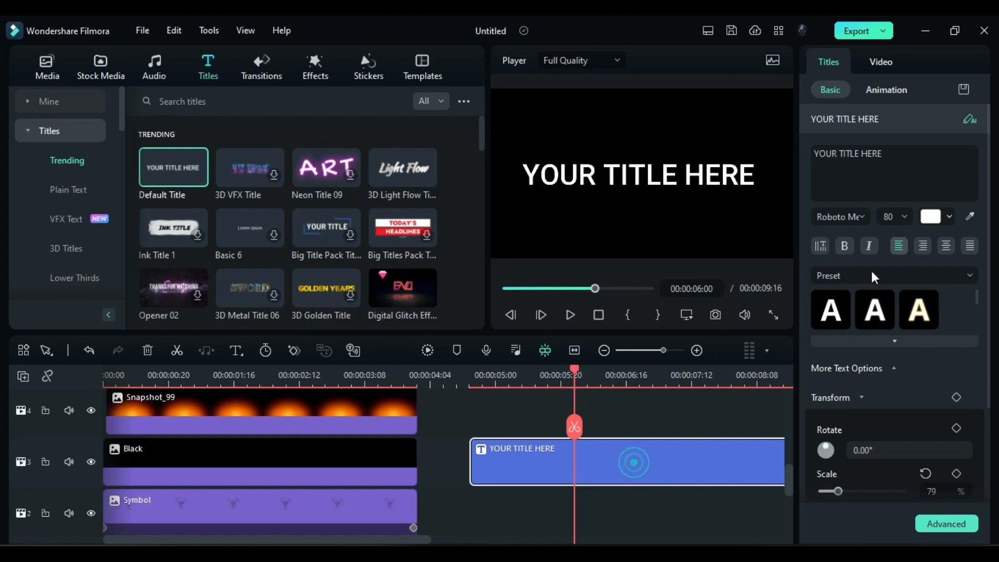
Write the title 'AB PLANET' with a second line 'PRESENTS' in the Capture it font and apply it.
left_click(946, 524)
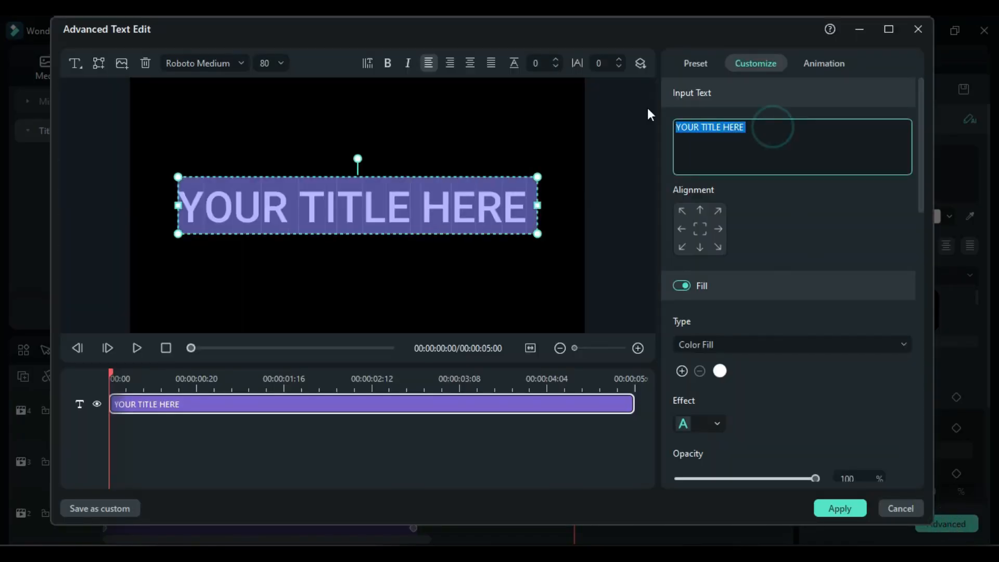
type("AB PLANET")
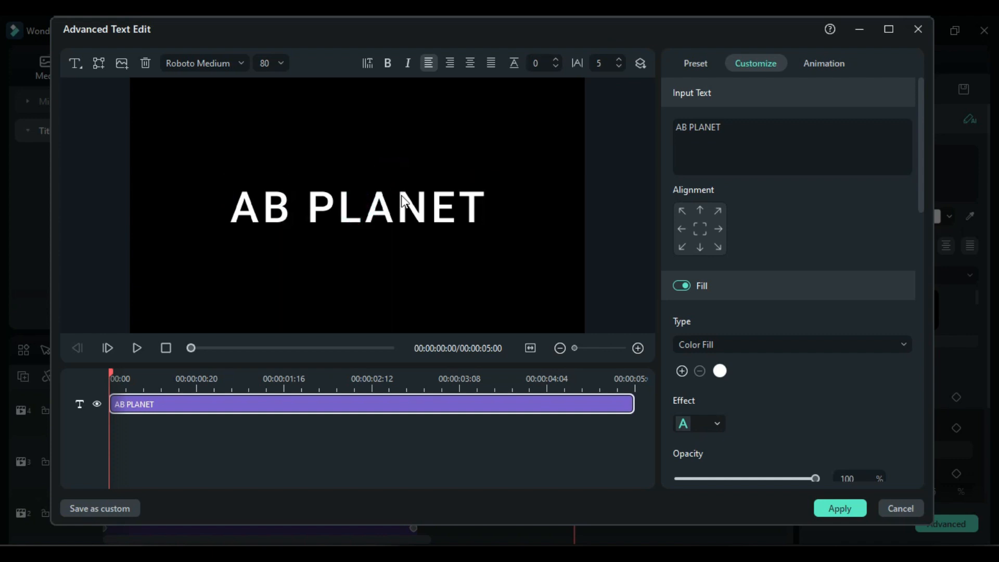
left_click(357, 205)
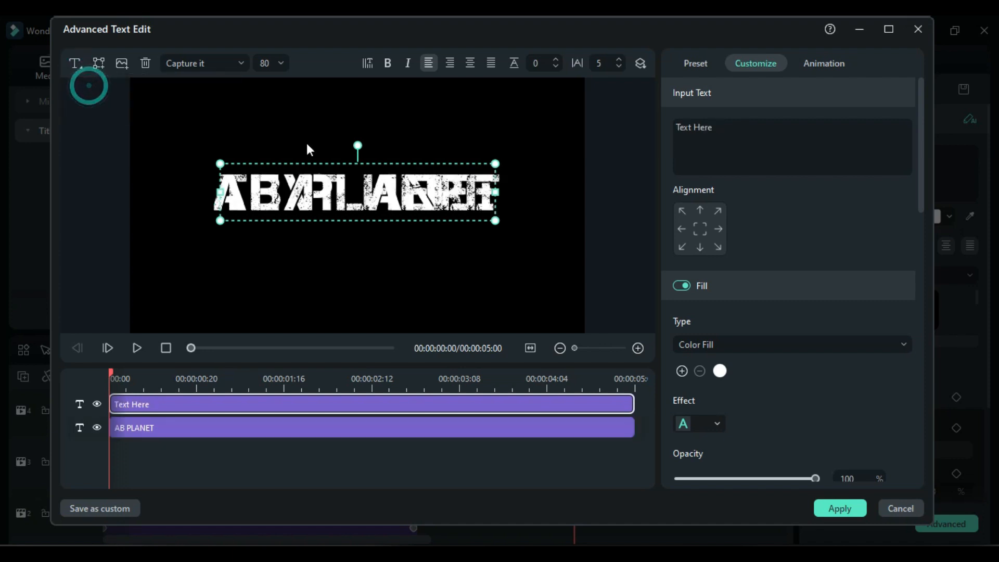
type("PRESENTS")
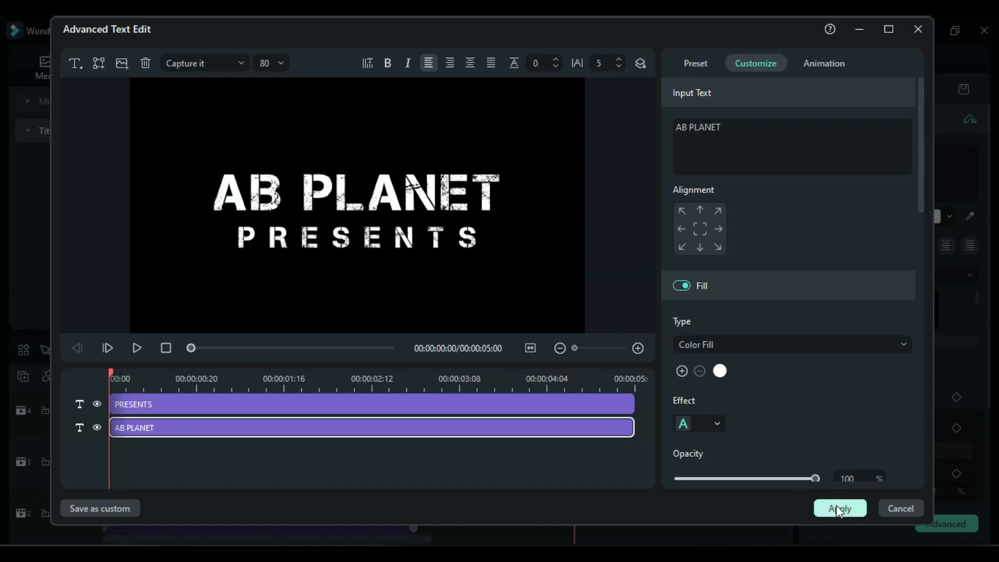
left_click(839, 508)
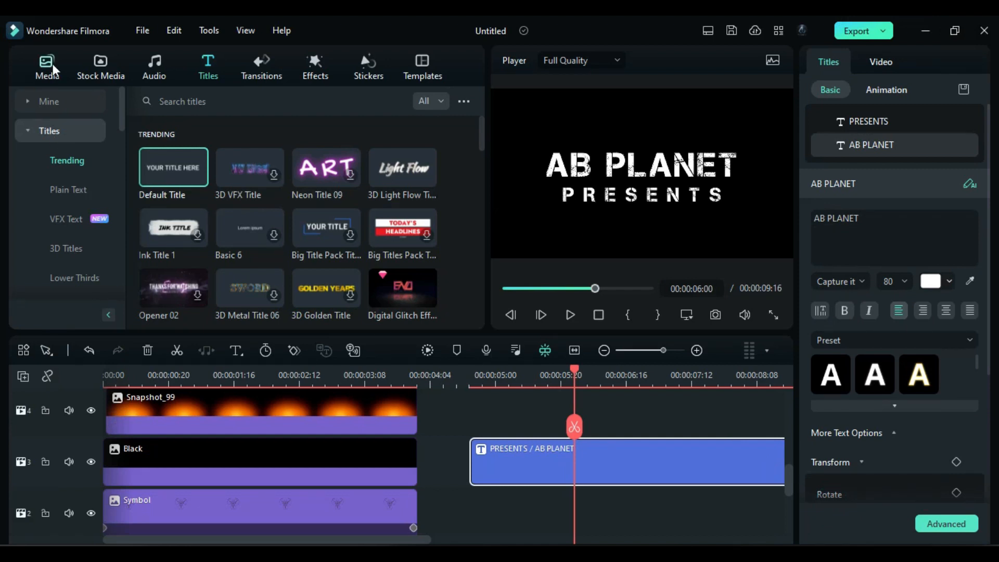
Blend Snapshot_11 into the title with Multiply and save a snapshot of the textured title.
left_click(47, 66)
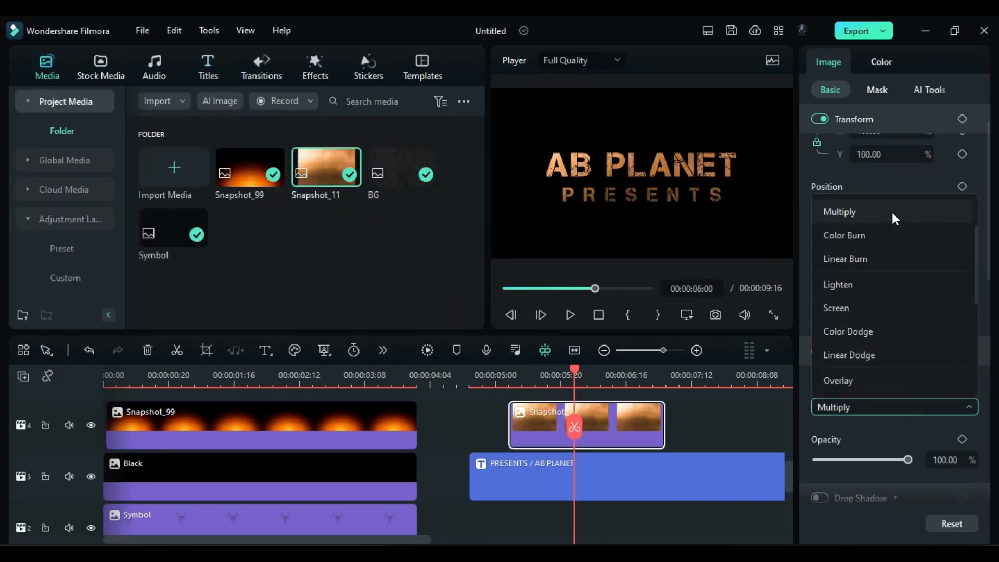
left_click(715, 314)
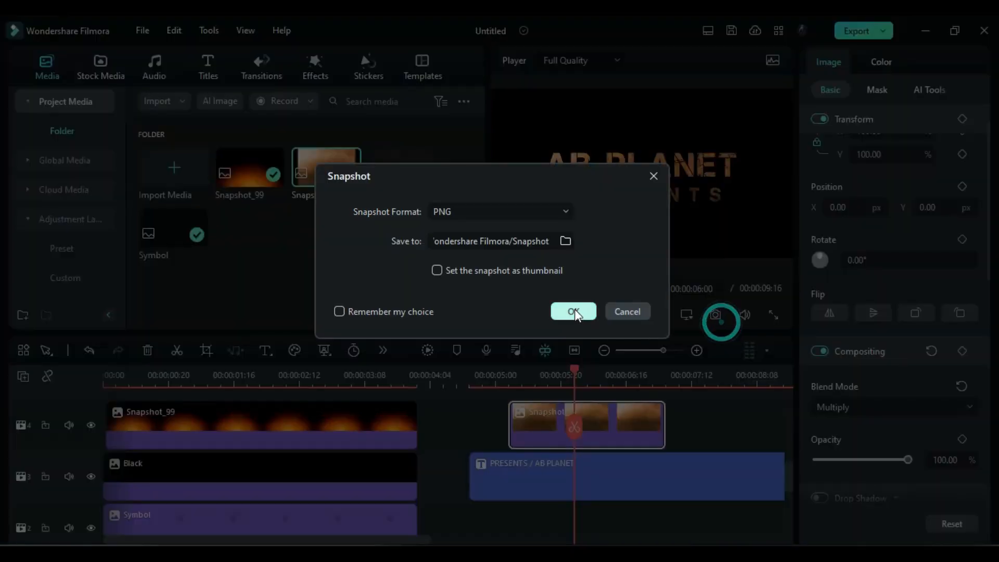
left_click(572, 311)
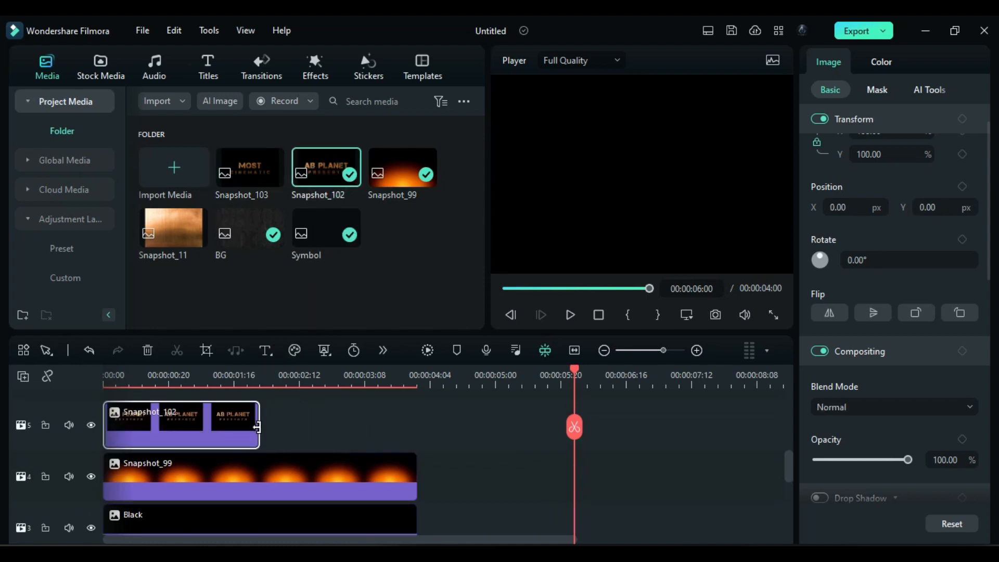
Extend Snapshot_102 to 4 seconds, remove its black background and keyframe its scale from 85%.
left_click_drag(258, 427, 417, 426)
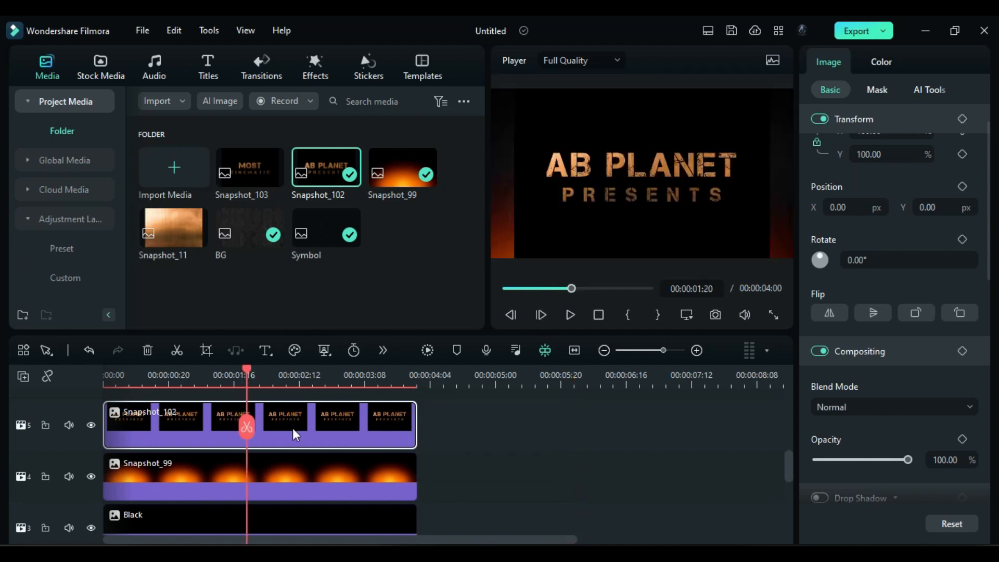
mouse_move(314, 66)
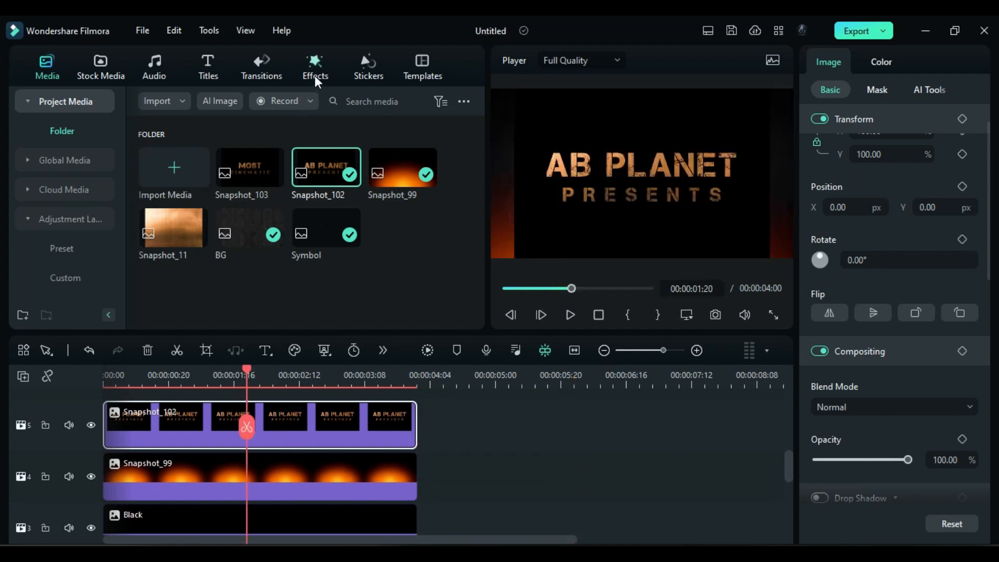
left_click(315, 66)
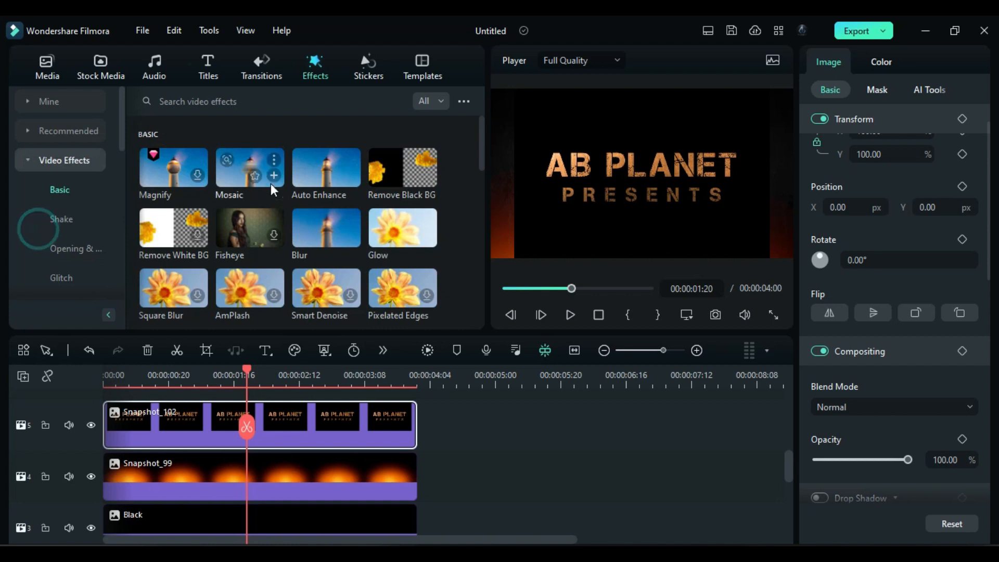
left_click_drag(401, 167, 297, 432)
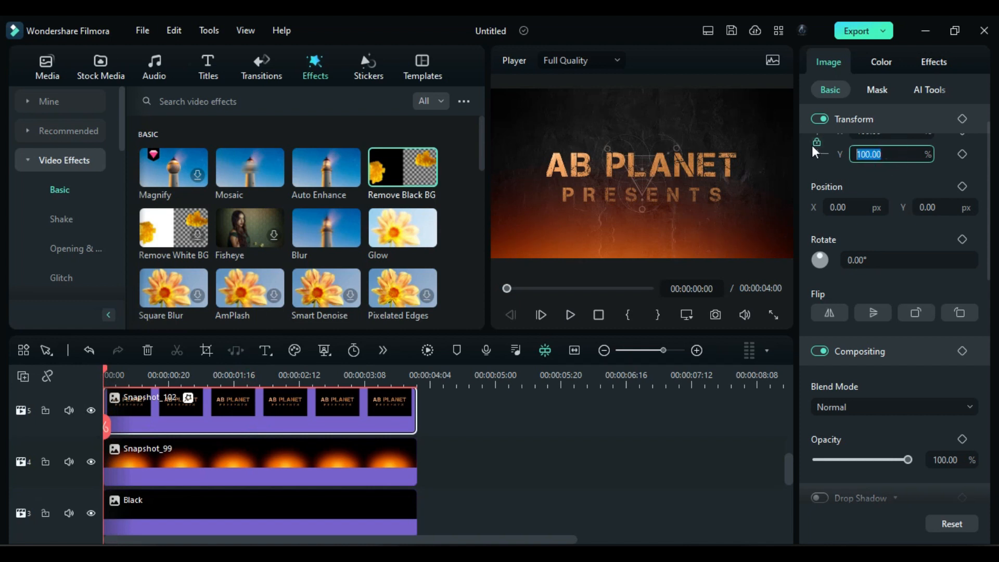
left_click(962, 118)
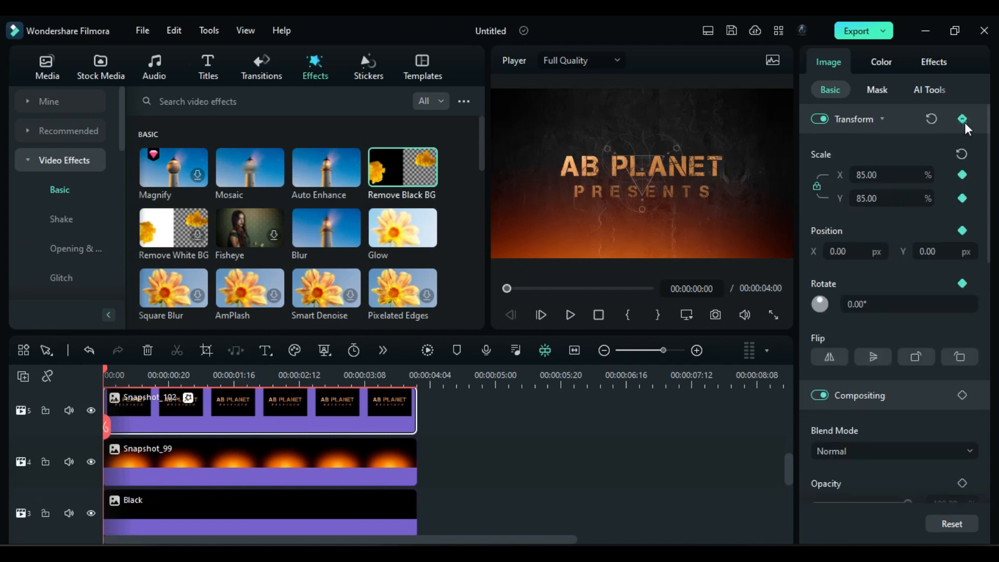
left_click(418, 374)
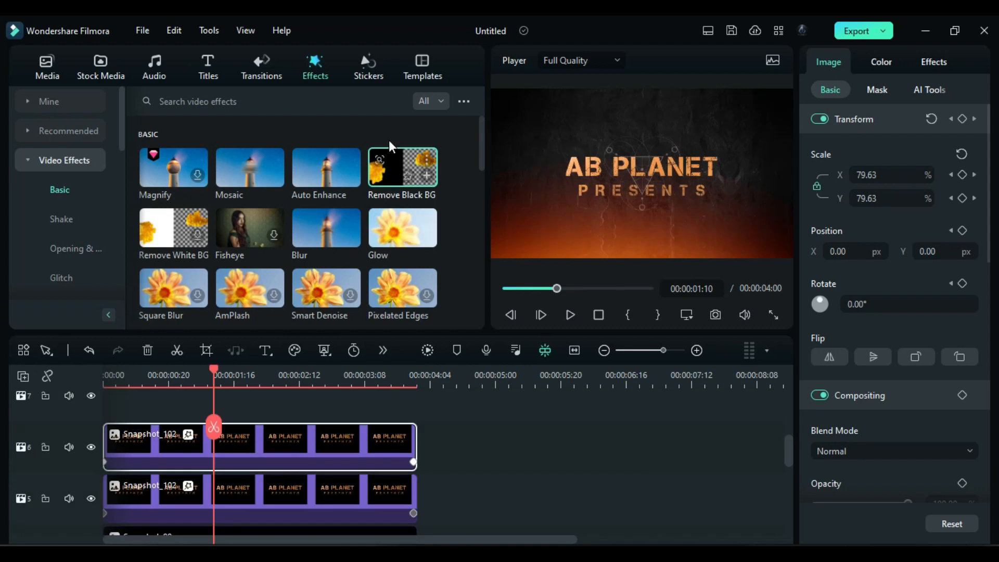
left_click(368, 65)
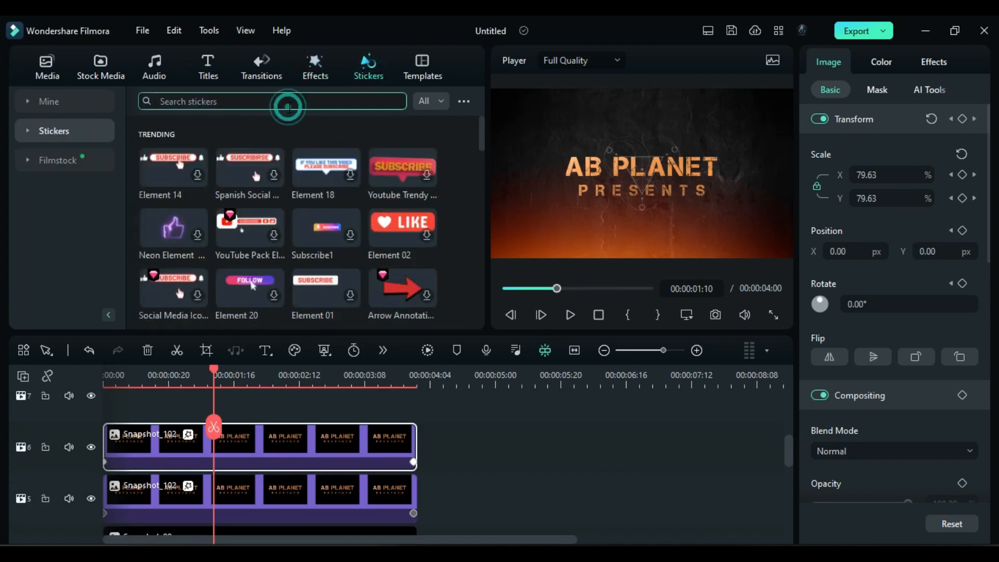
Add the Lens Flares Element 02 sticker and keyframe its scale from 82% down and shift it left.
type("flare")
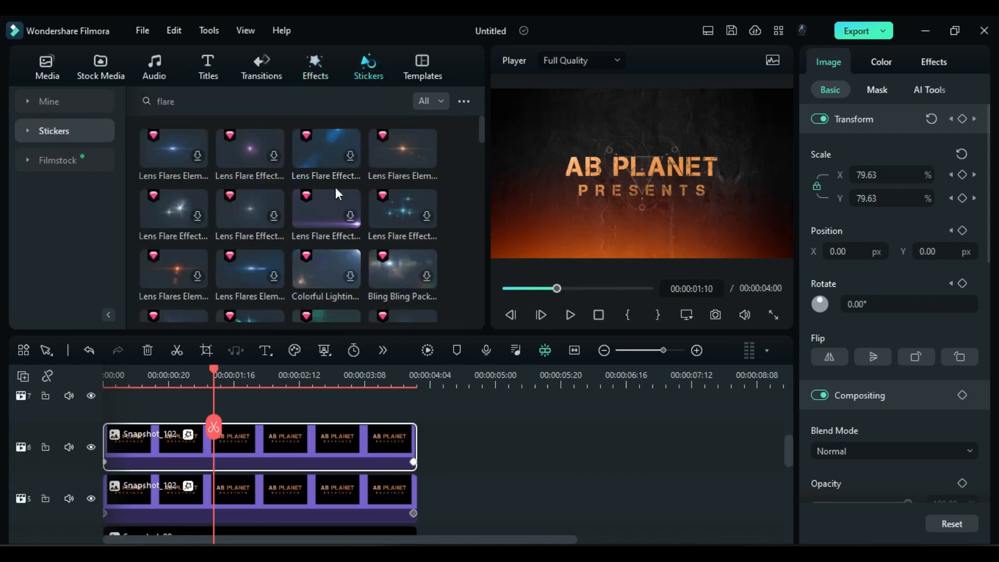
scroll("down", 3)
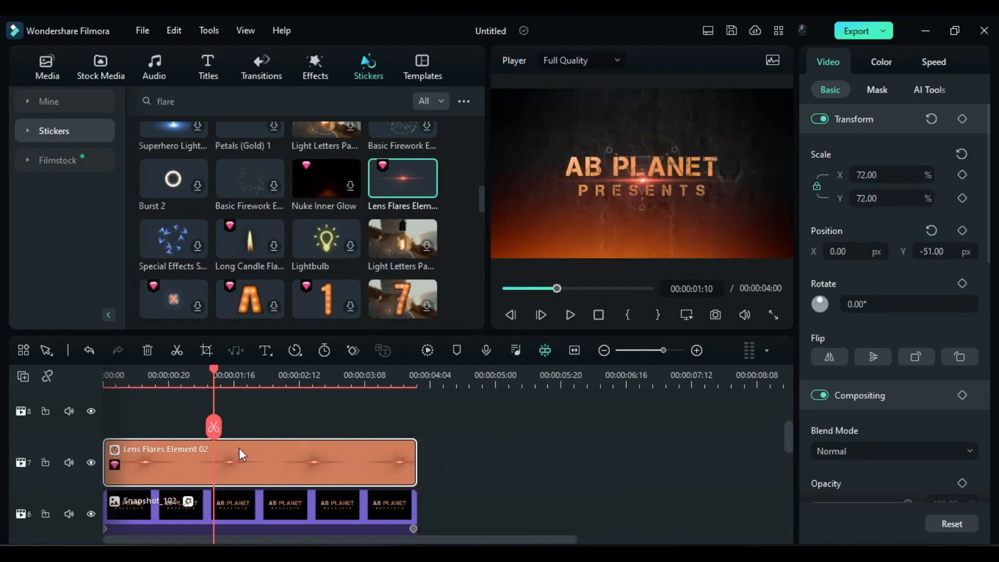
left_click(264, 375)
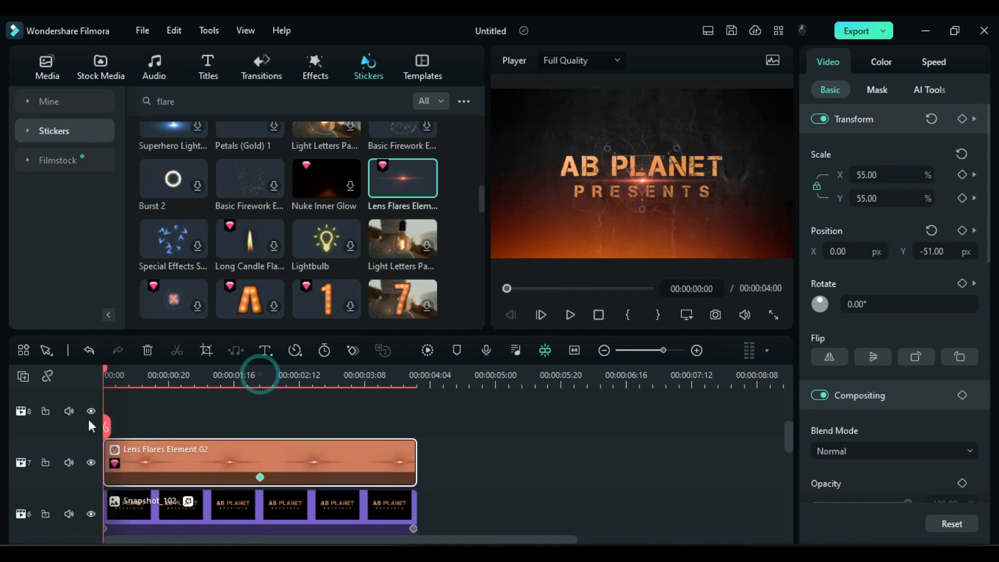
type("77.00")
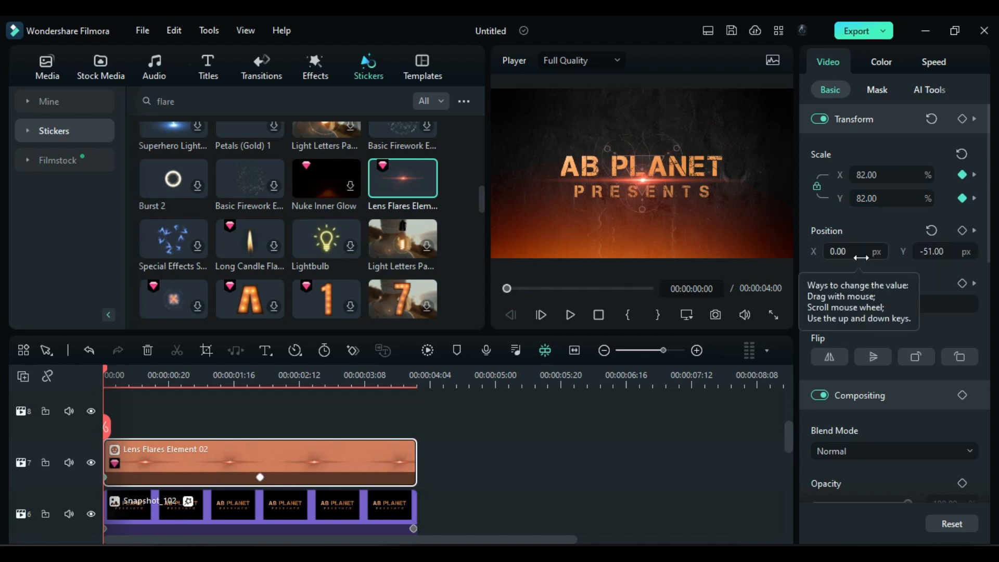
left_click_drag(853, 251, 834, 251)
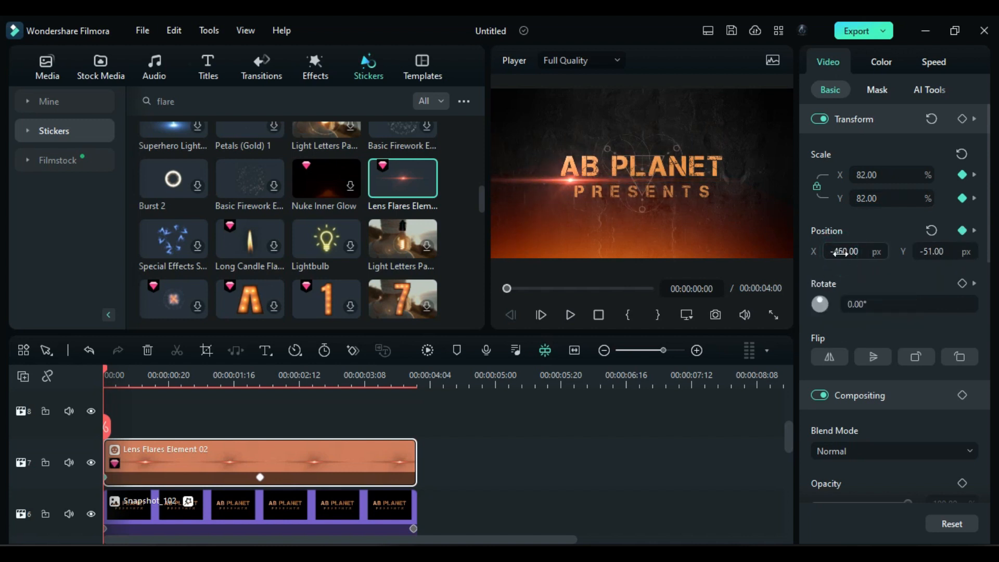
type("fire particles")
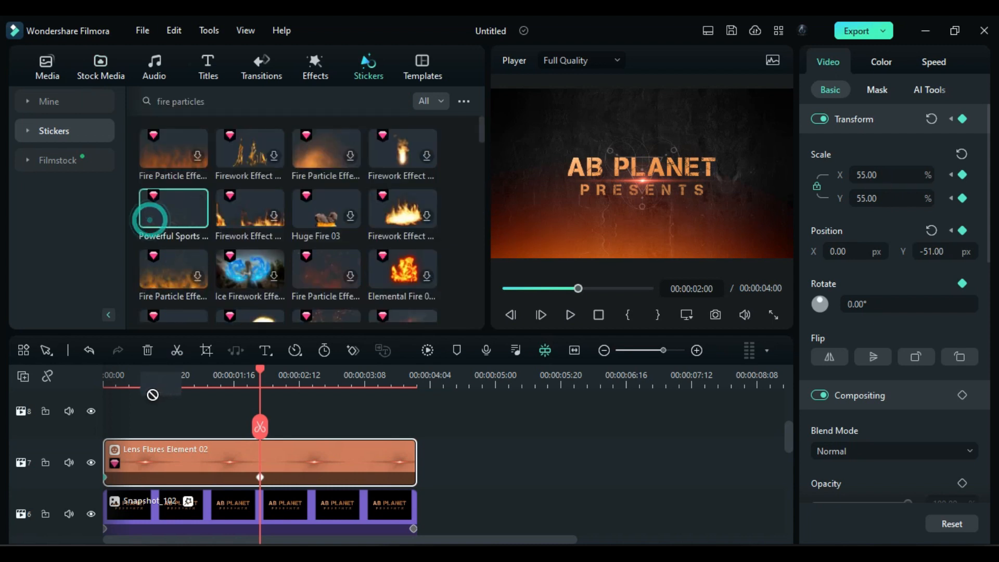
Add the Powerful Sports Team Element 05 fire particles sticker.
left_click(100, 65)
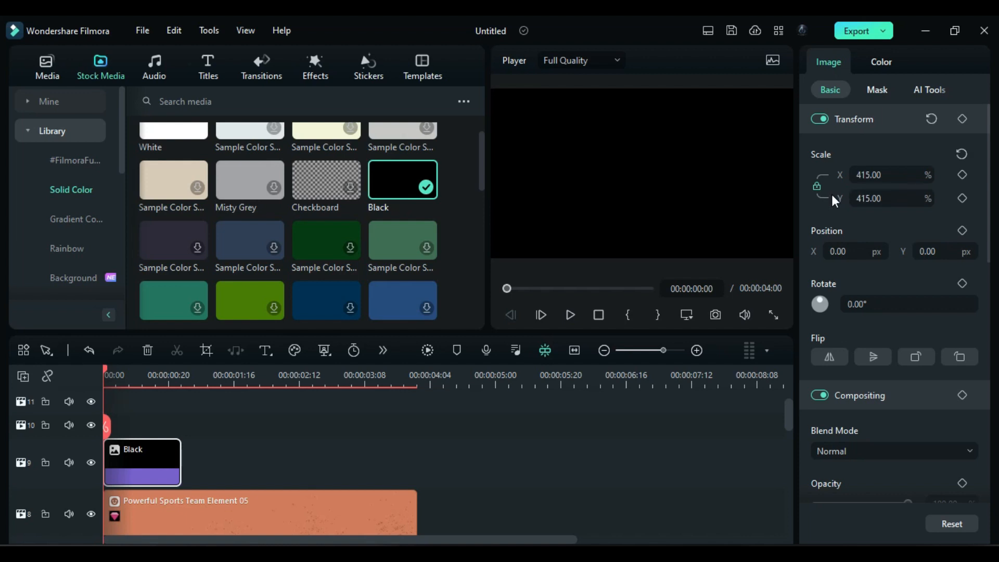
Give the black clip an inverted 65° linear mask with blur 18 and a starting position keyframe.
type("2189")
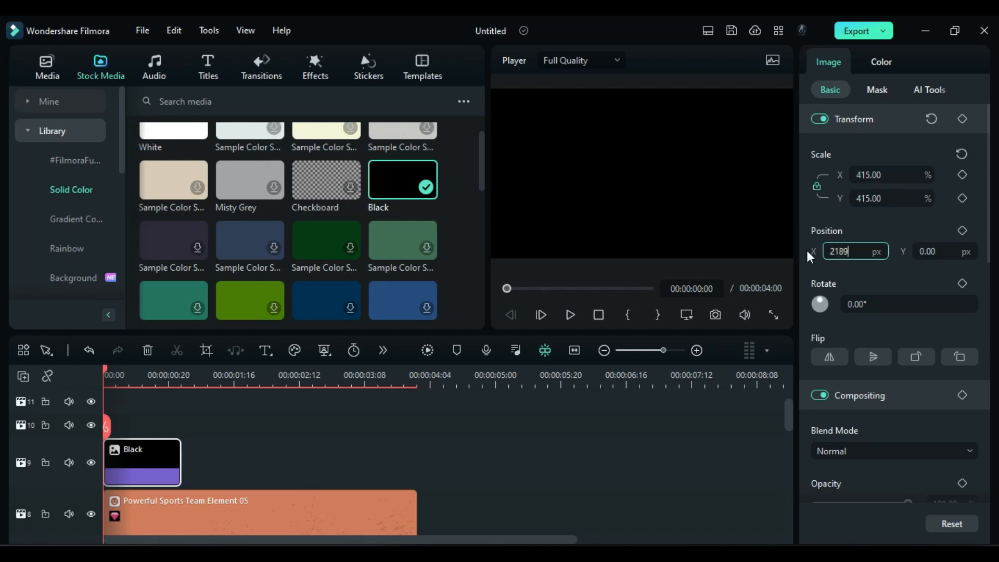
left_click(879, 90)
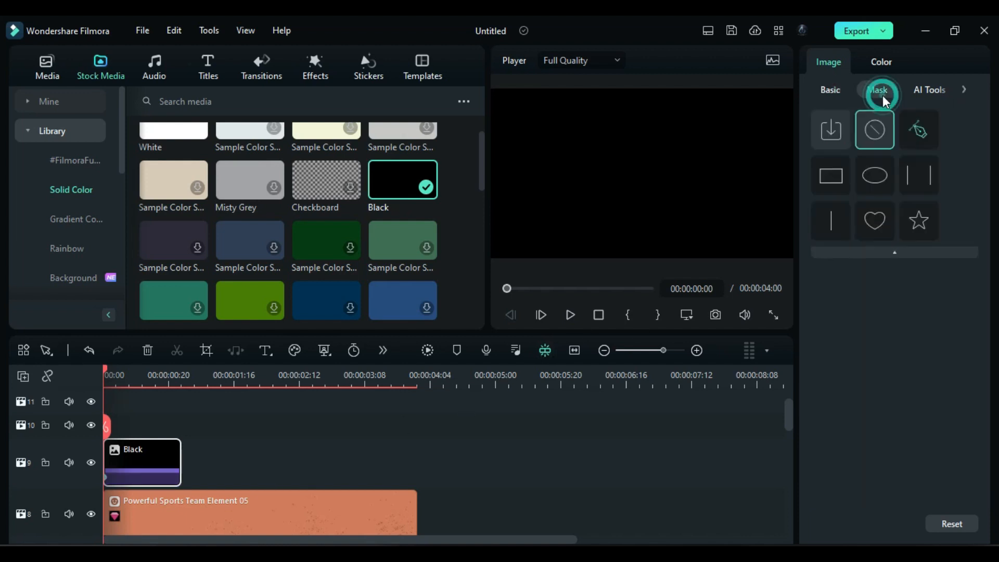
left_click(829, 220)
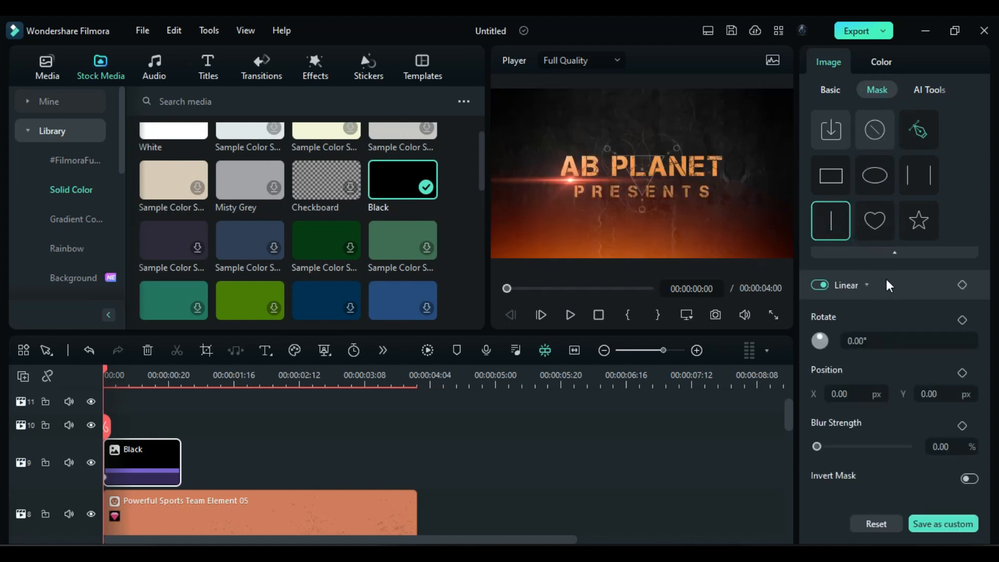
type("65")
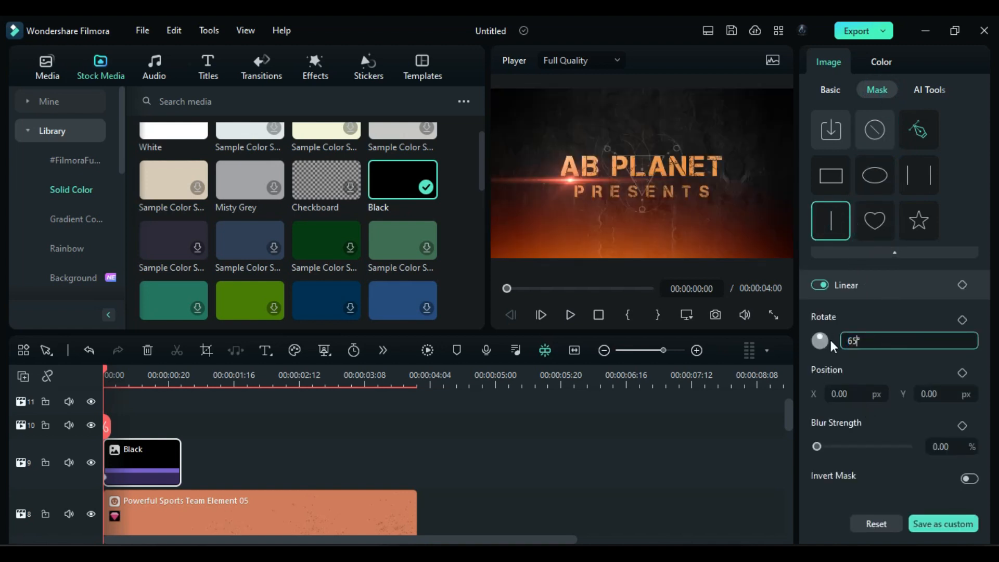
left_click(969, 479)
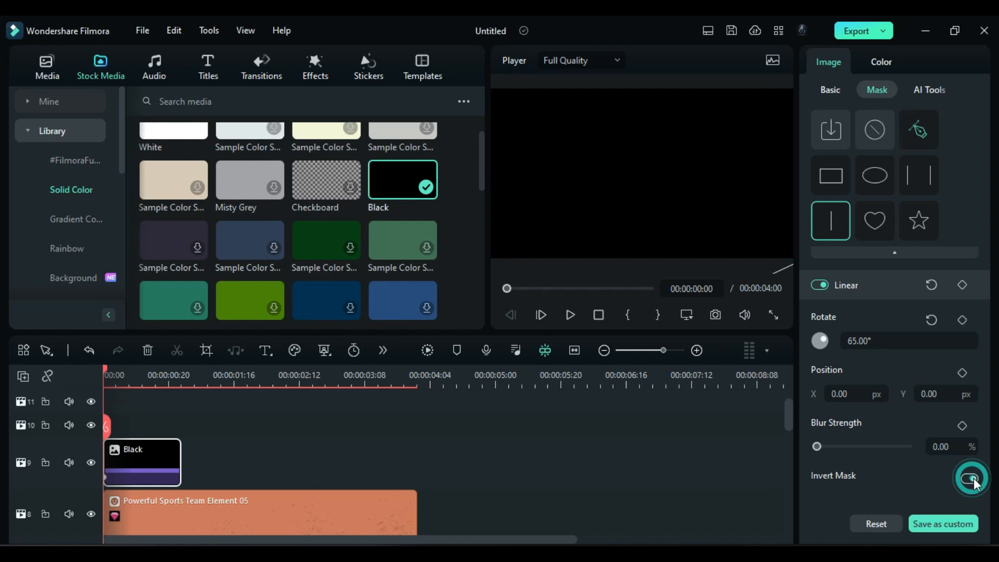
left_click(969, 479)
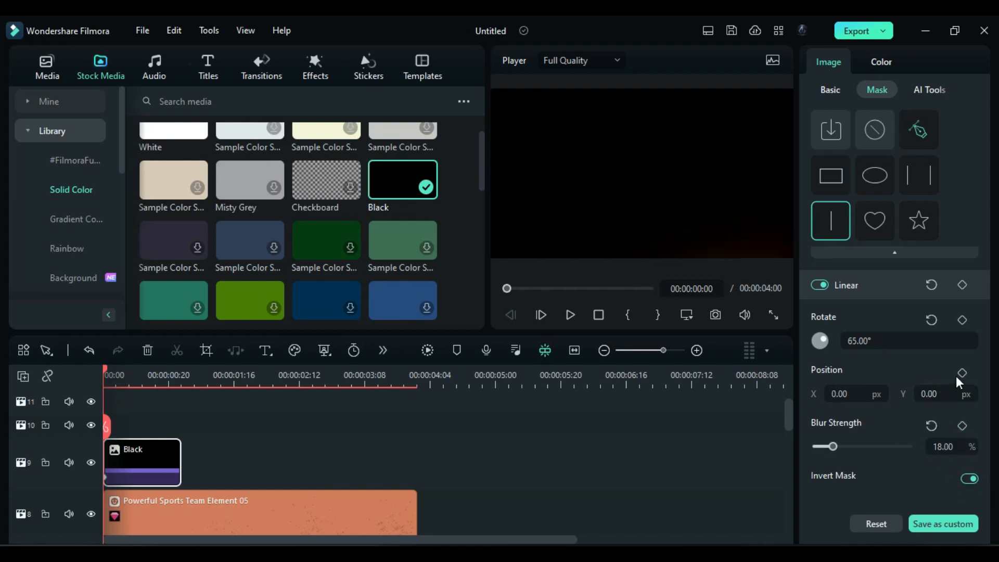
left_click(962, 373)
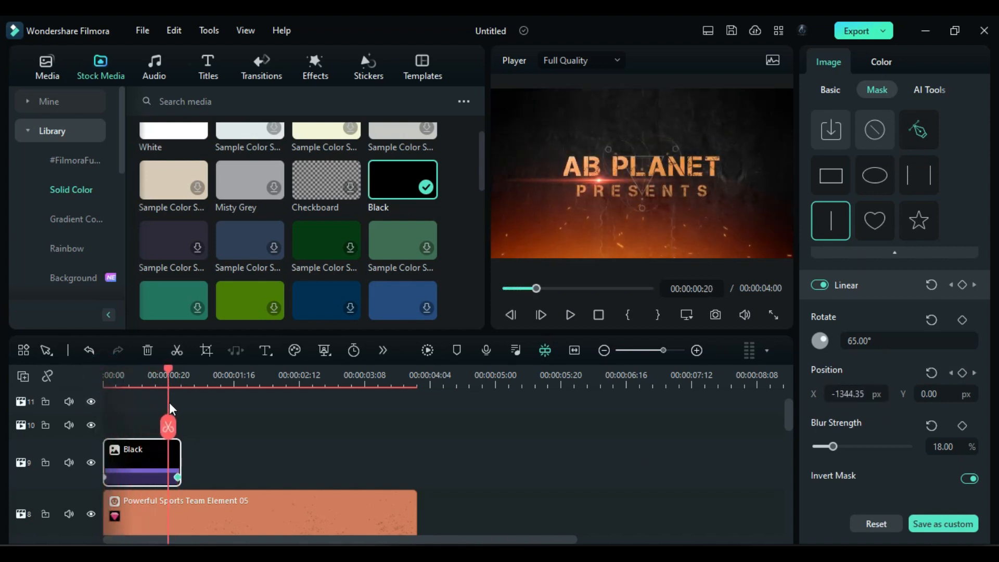
Place a copy of the black wipe near the end with mask inversion turned off.
left_click_drag(142, 462, 314, 462)
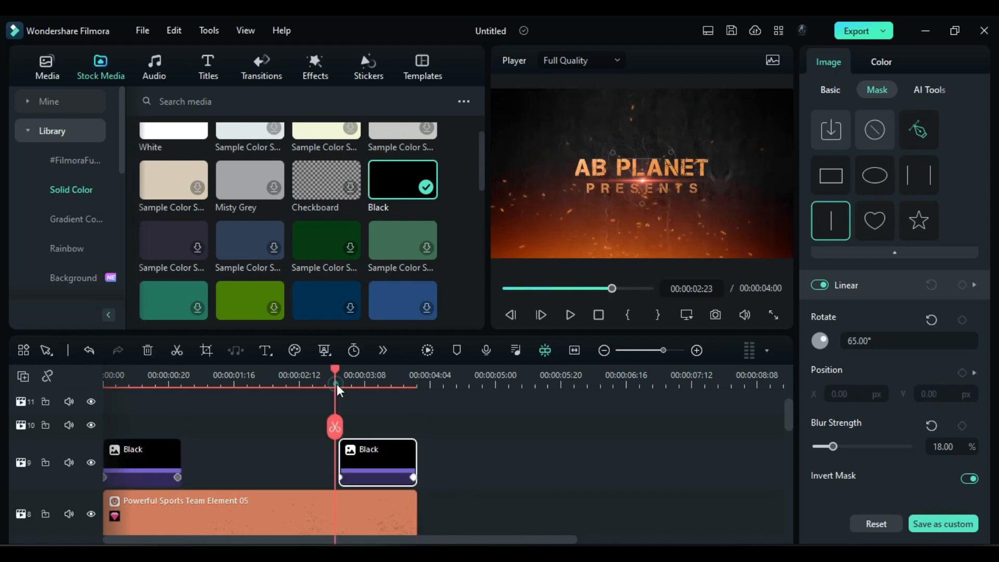
left_click(968, 479)
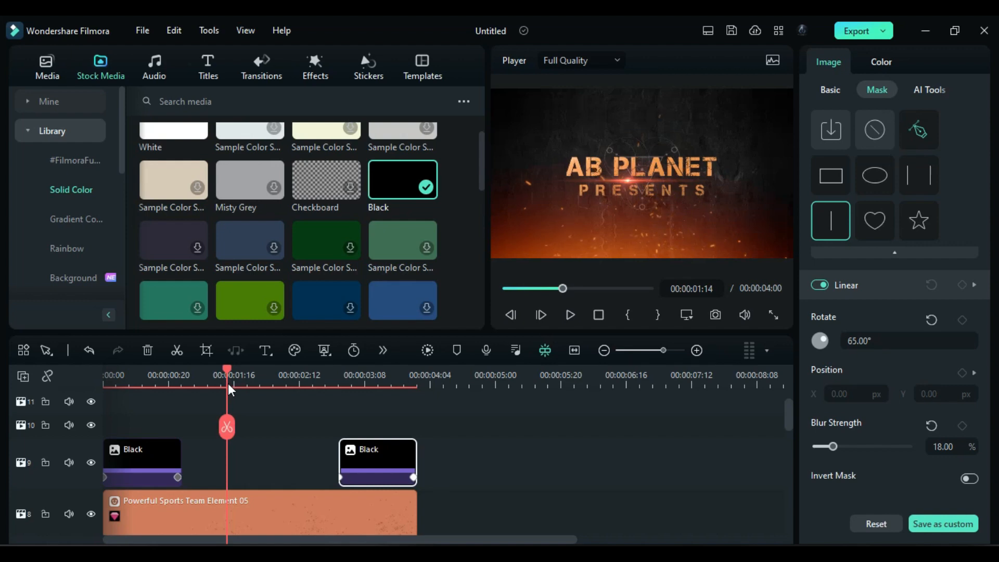
left_click(369, 66)
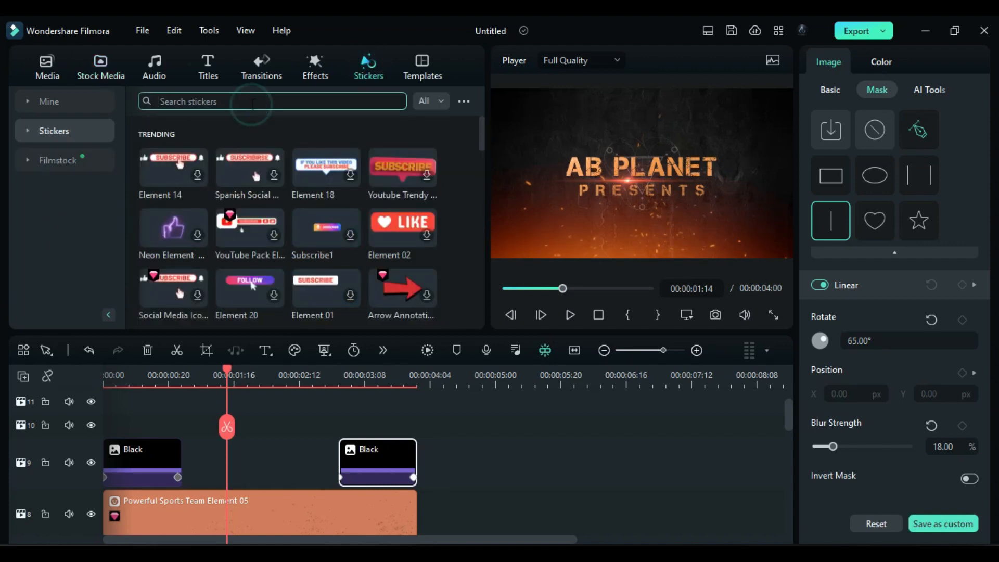
Add Clean Lens Flares Element 13 blended with Lighten, then Cinema 21:9 bars over the intro.
type("flare")
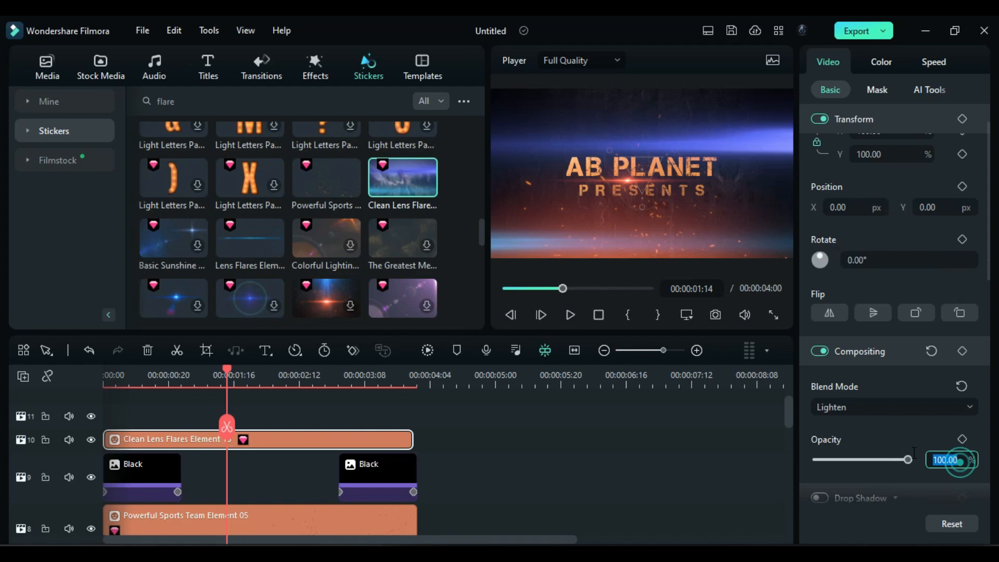
left_click(315, 67)
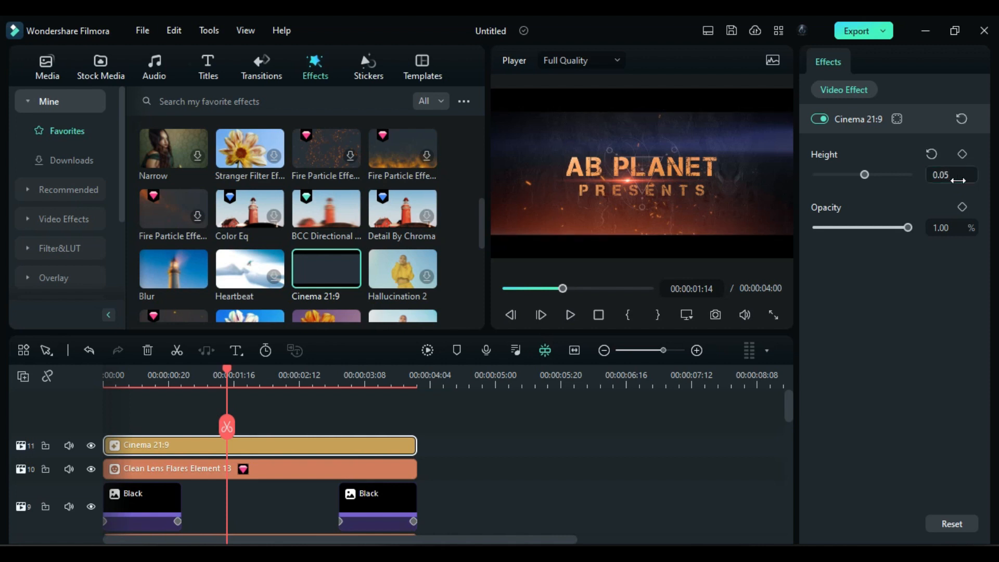
Add an adjustment layer with Brightness -10 and the 1.0 EVDAY 1 LUT.
left_click(45, 65)
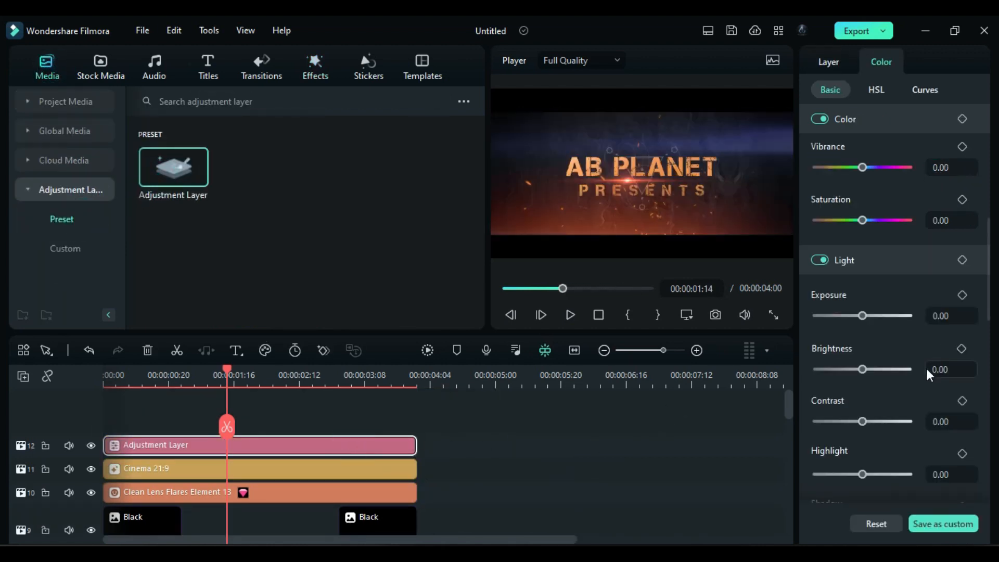
left_click_drag(862, 368, 857, 368)
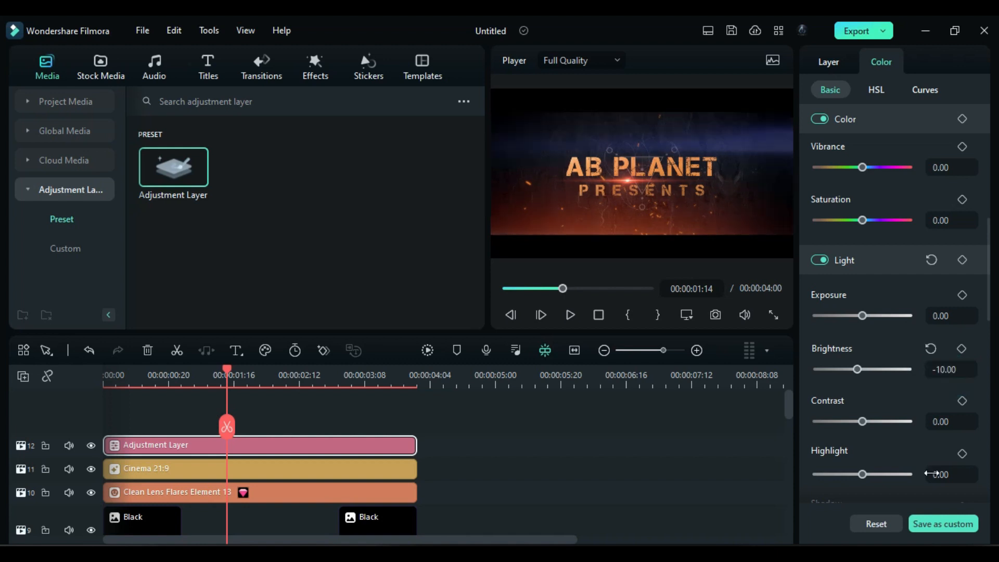
left_click_drag(862, 474, 865, 475)
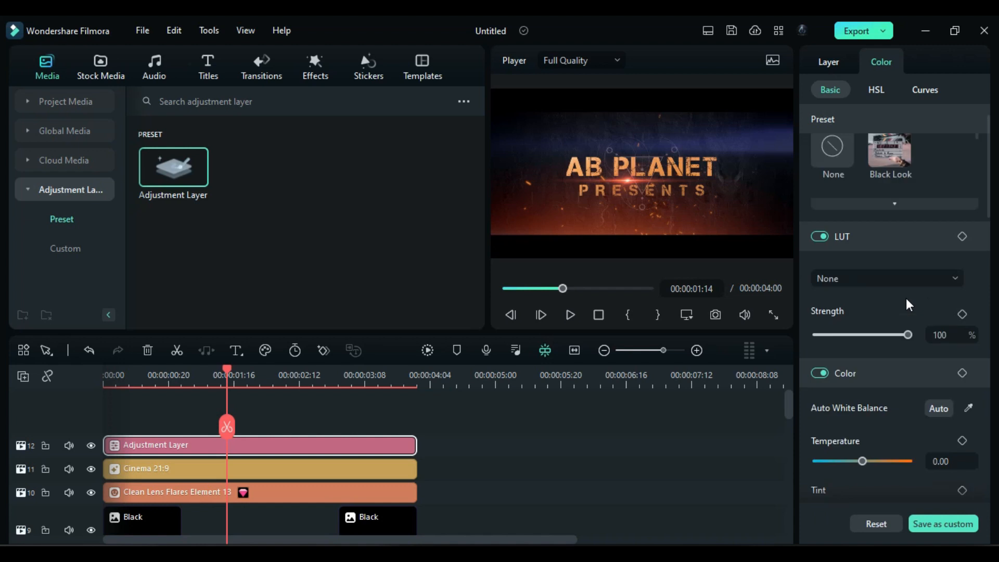
left_click(885, 279)
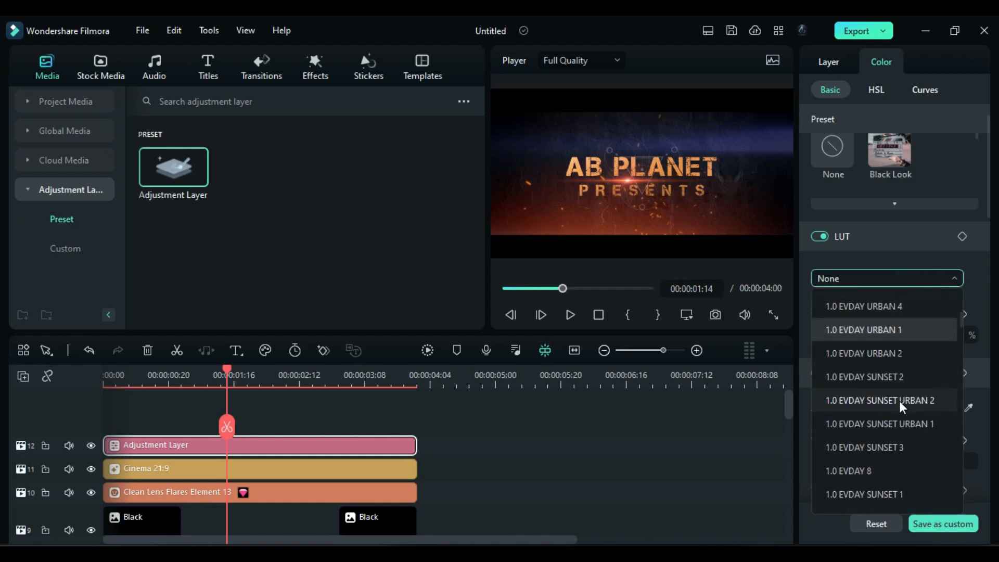
left_click(864, 330)
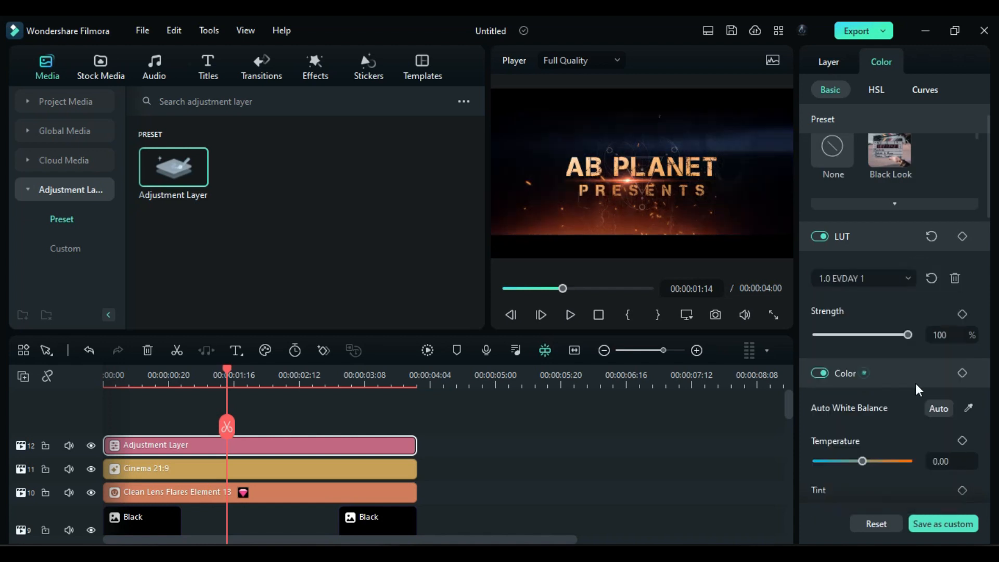
Apply the Sharpen effect with the Gentle preset at Strength 37.
left_click(314, 66)
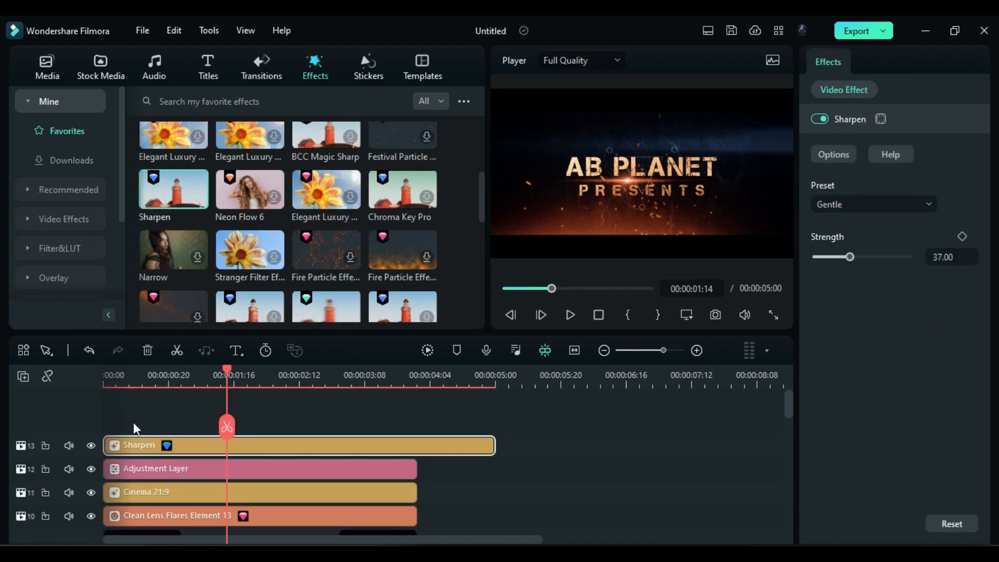
left_click(951, 257)
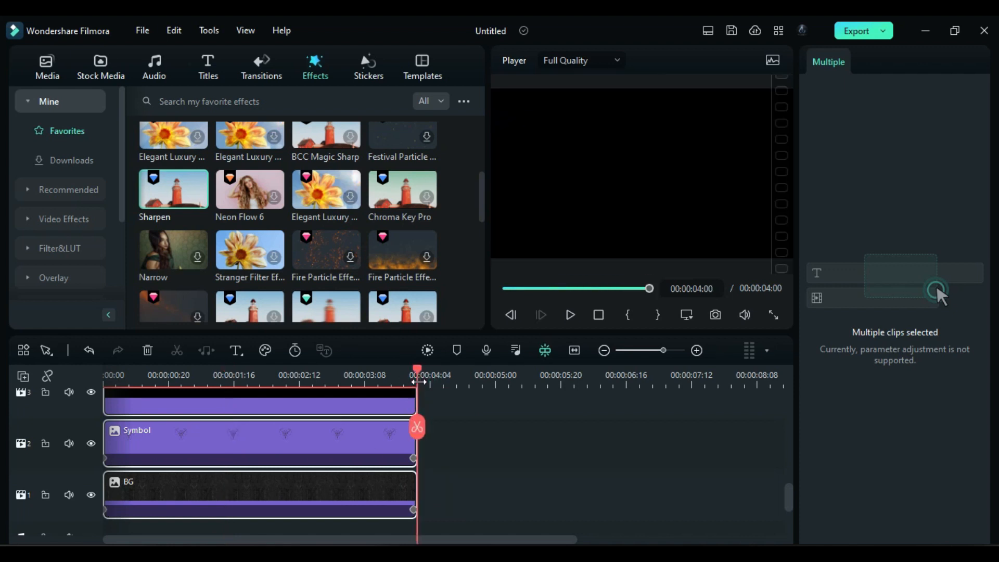
Replace the second part's Snapshot_102 title with the MOST CINEMATIC Snapshot_103.
left_click(47, 65)
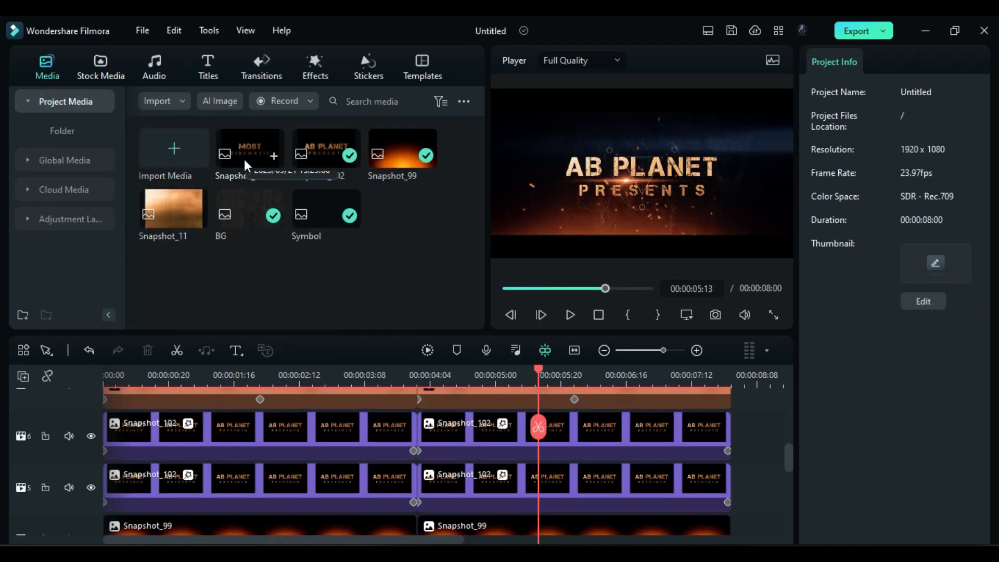
left_click(570, 443)
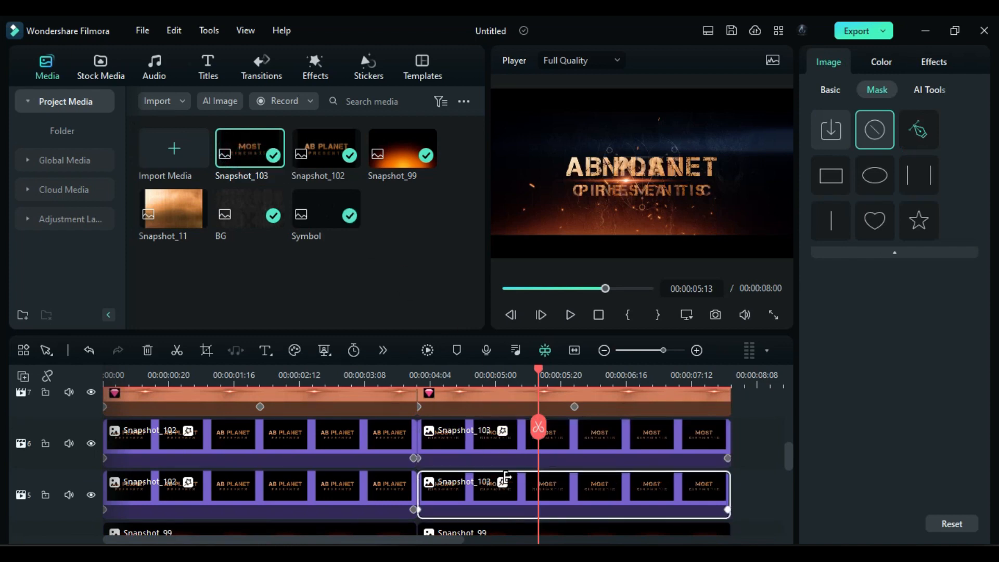
left_click(426, 351)
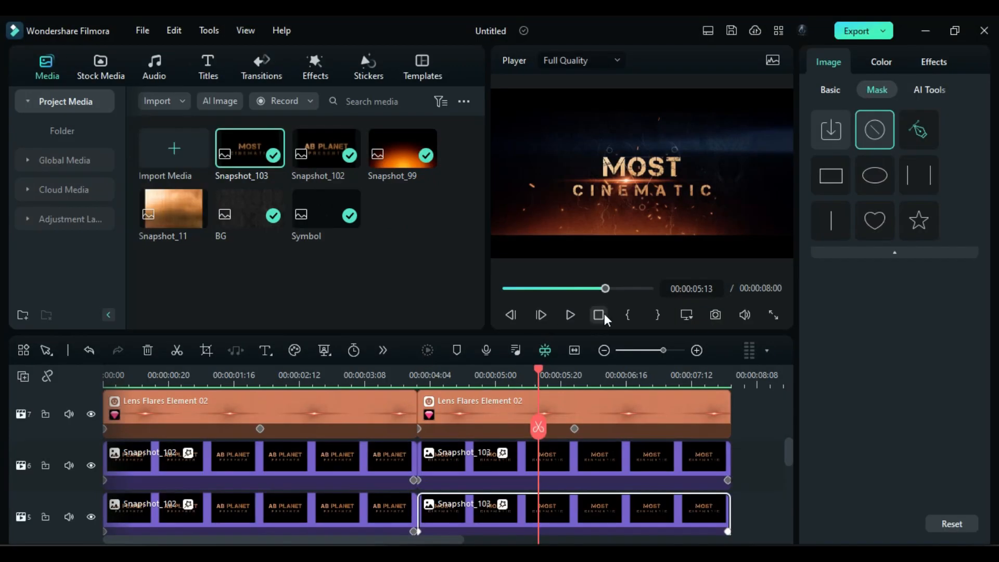
left_click(569, 315)
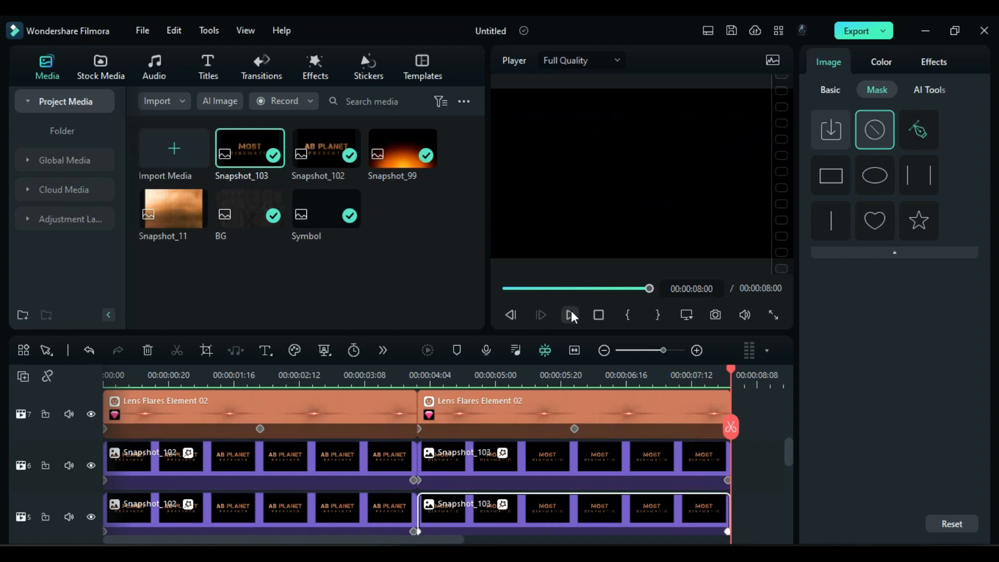
left_click(569, 314)
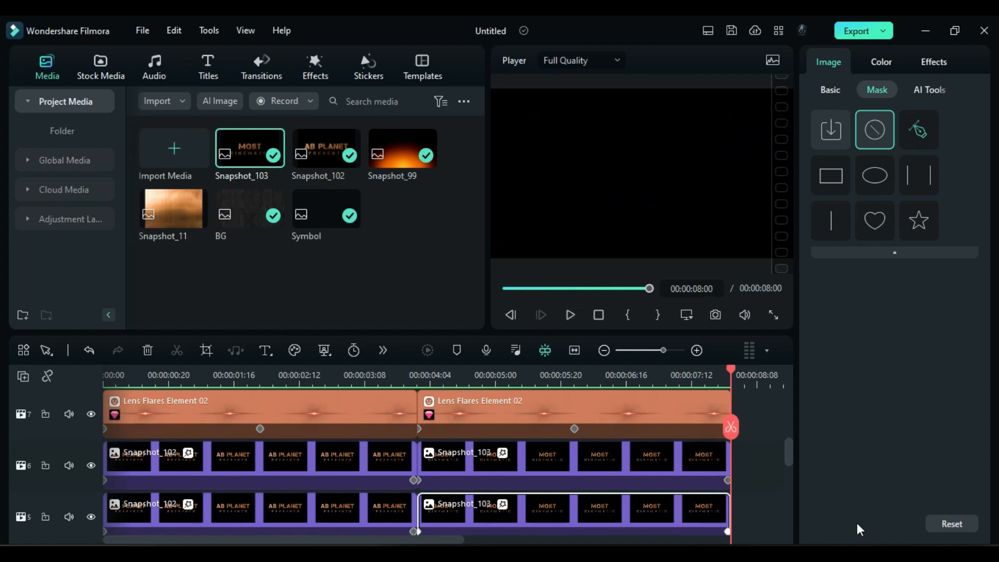